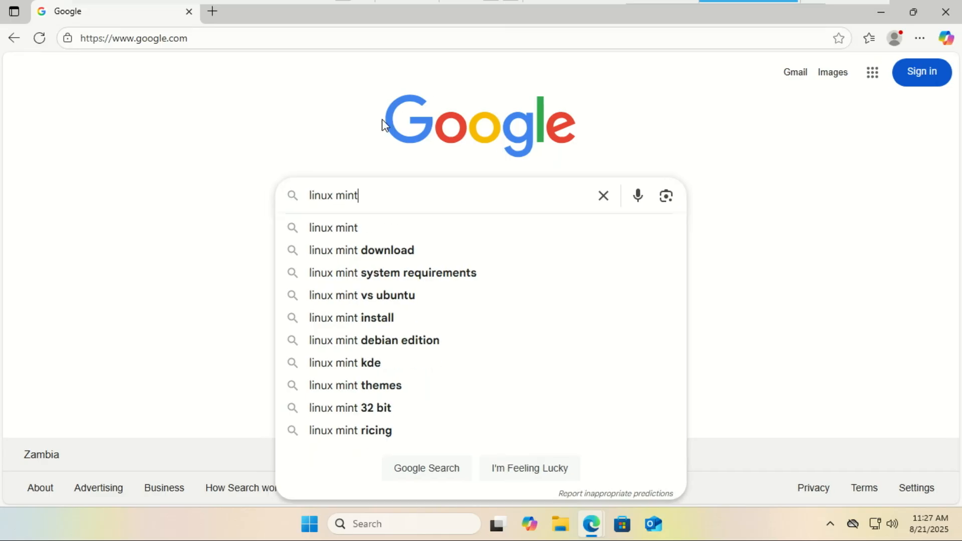
Search 'linux mint download', open the Linux Mint 22.1 download page, and browse its editions.
{"action": "left_click", "coordinate": [361, 250]}
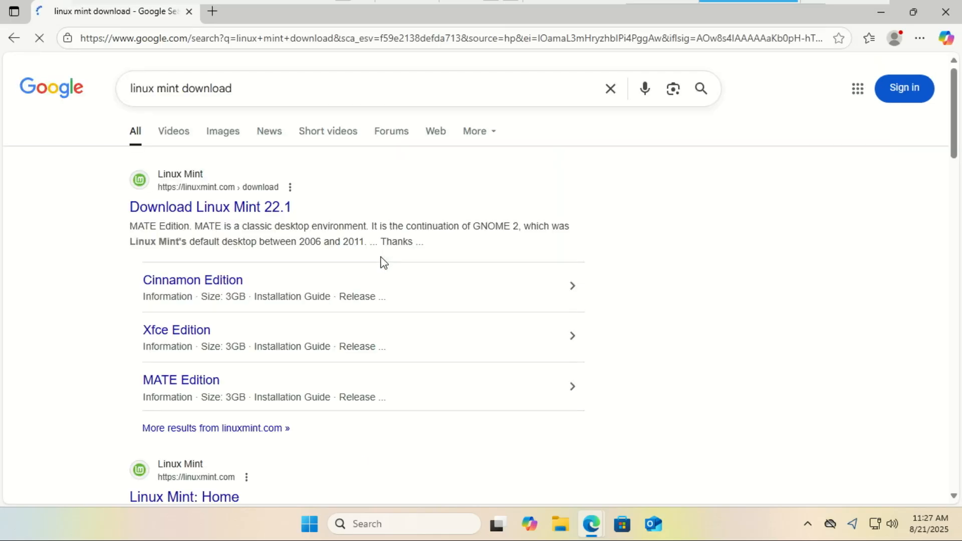
{"action": "left_click", "coordinate": [209, 207]}
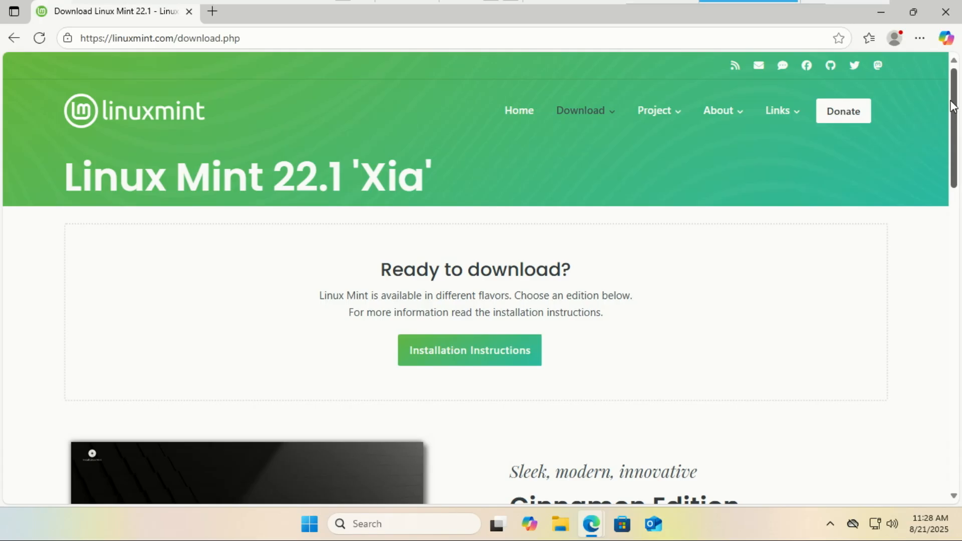
{"action": "scroll", "scroll_direction": "down", "scroll_amount": 3}
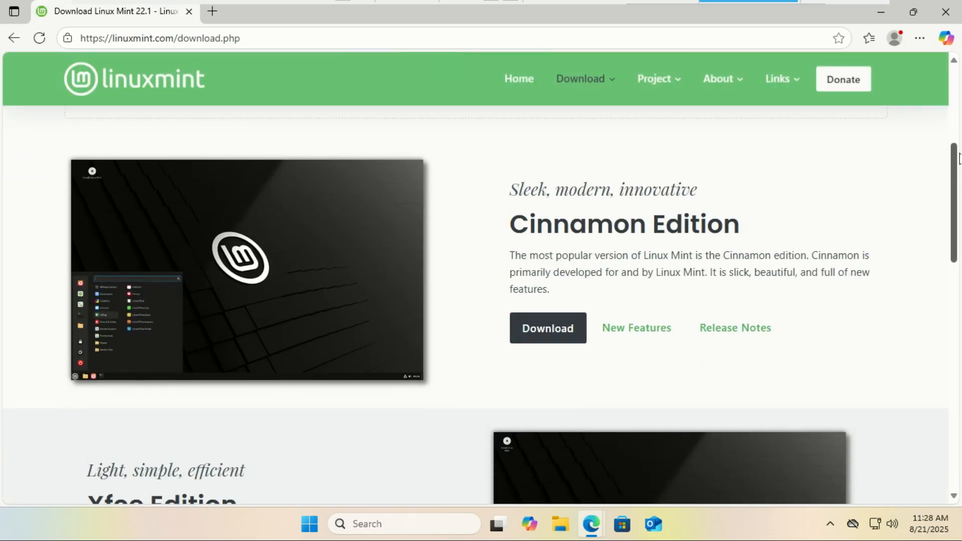
{"action": "scroll", "scroll_direction": "down", "scroll_amount": 3}
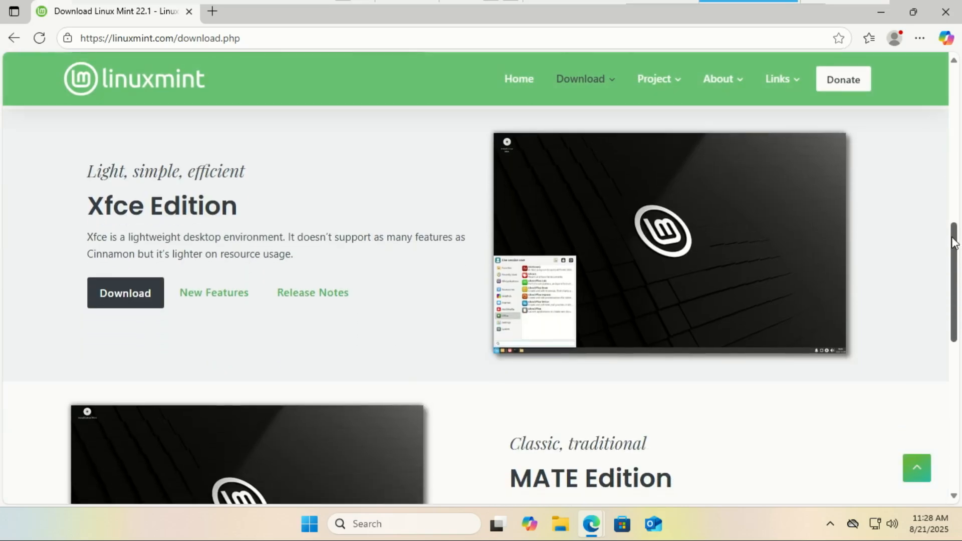
{"action": "scroll", "scroll_direction": "down", "scroll_amount": 3}
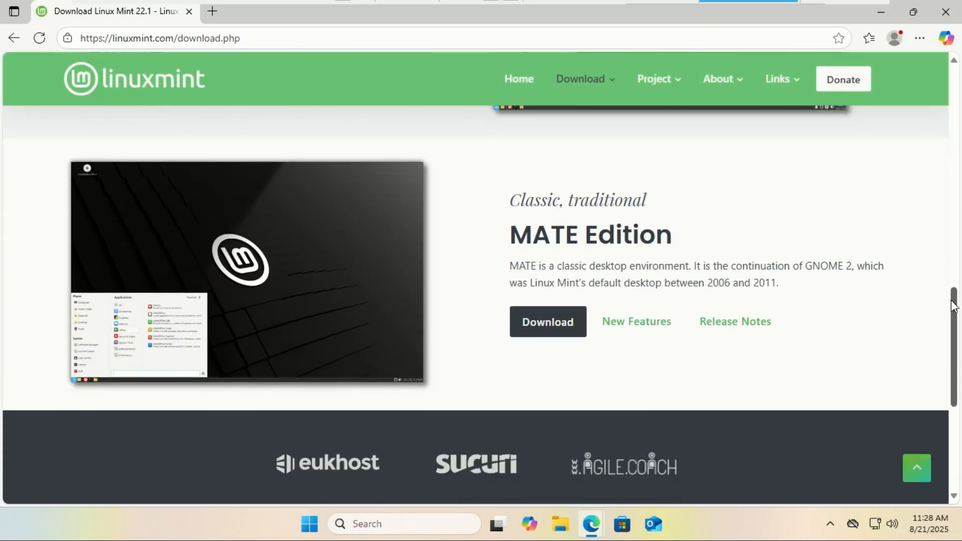
{"action": "scroll", "scroll_direction": "down", "scroll_amount": 3}
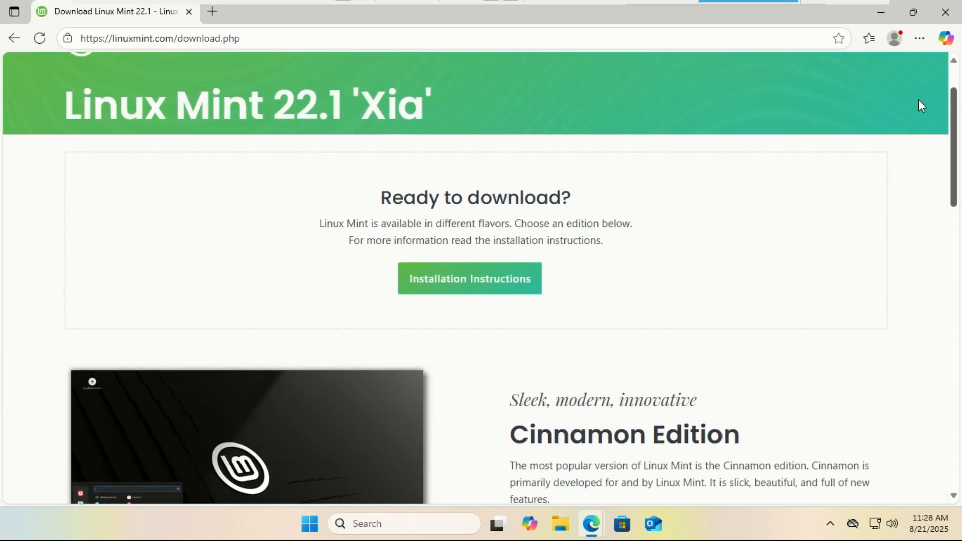
{"action": "scroll", "scroll_direction": "down", "scroll_amount": 3}
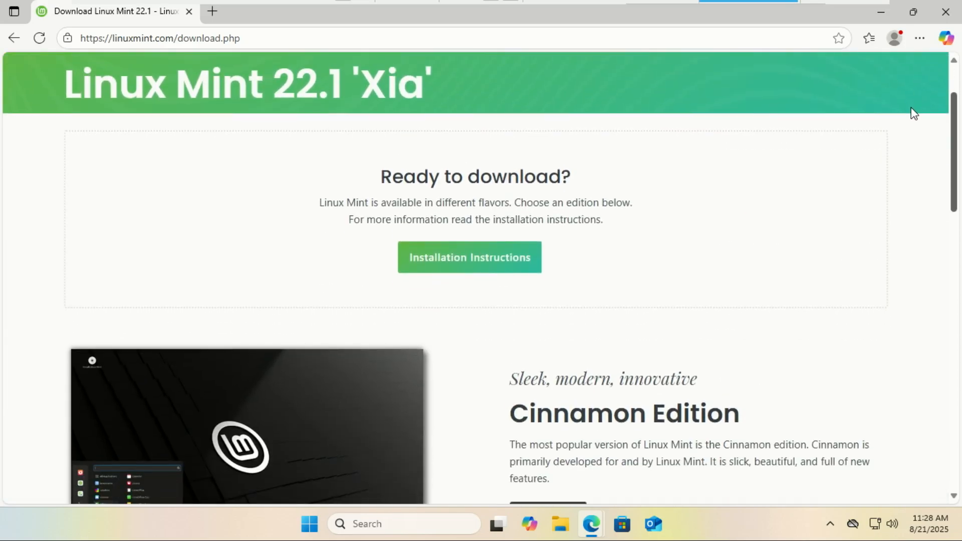
{"action": "scroll", "scroll_direction": "down", "scroll_amount": 3}
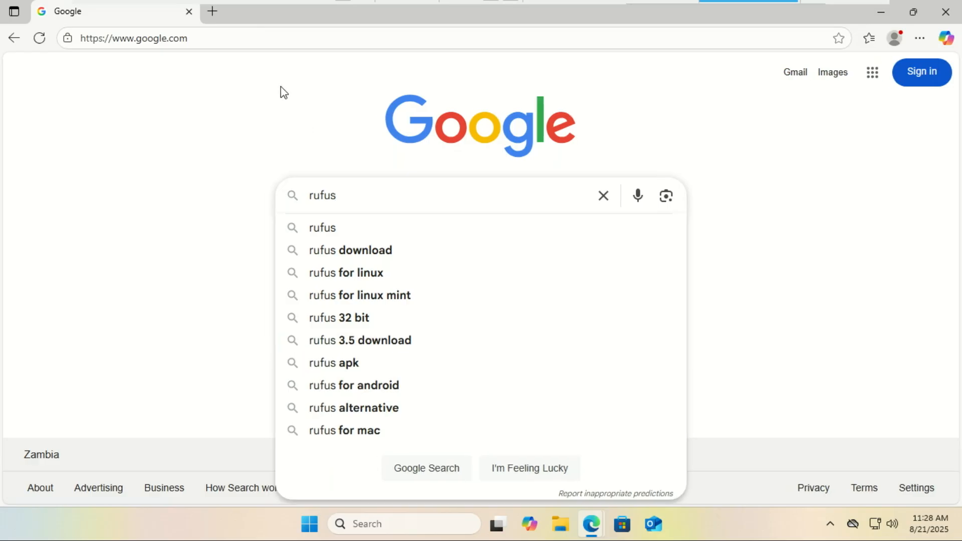
Search for Rufus, open rufus.ie, and scroll to the rufus-4.9 Latest releases table.
{"action": "left_click", "coordinate": [350, 250]}
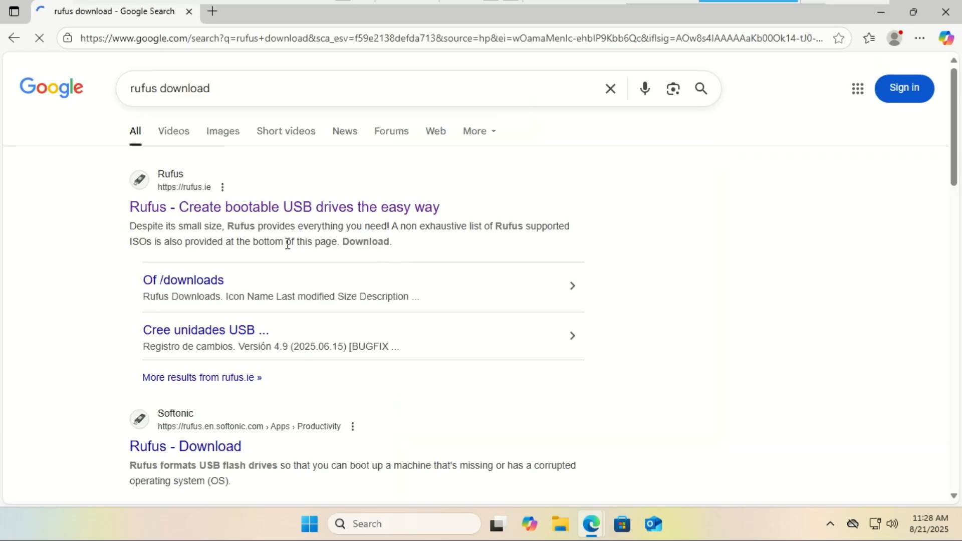
{"action": "left_click", "coordinate": [285, 207]}
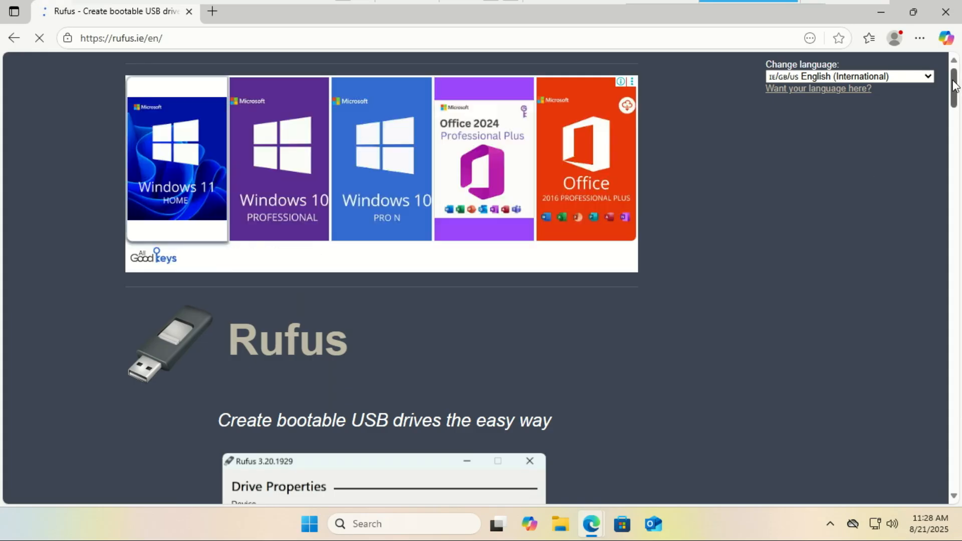
{"action": "scroll", "scroll_direction": "down", "scroll_amount": 3}
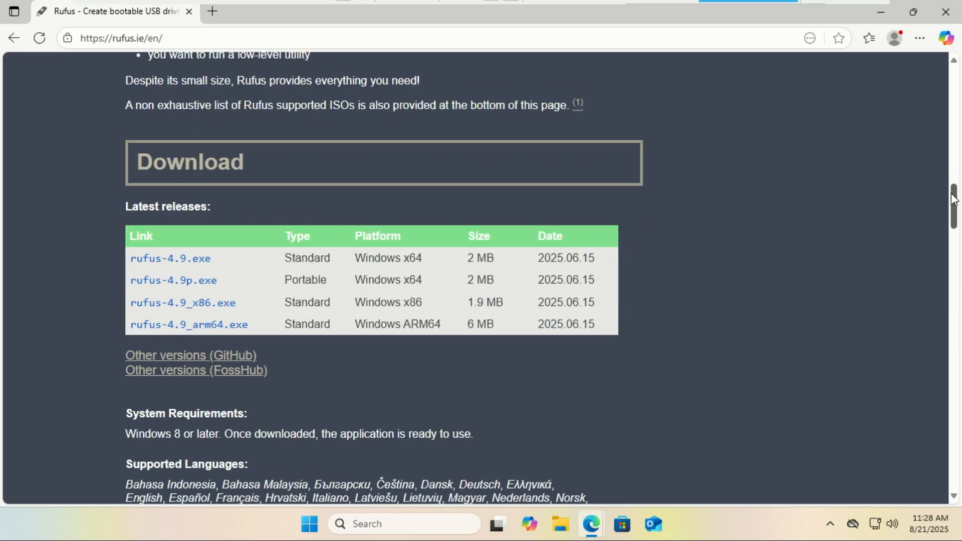
{"action": "scroll", "scroll_direction": "down", "scroll_amount": 3}
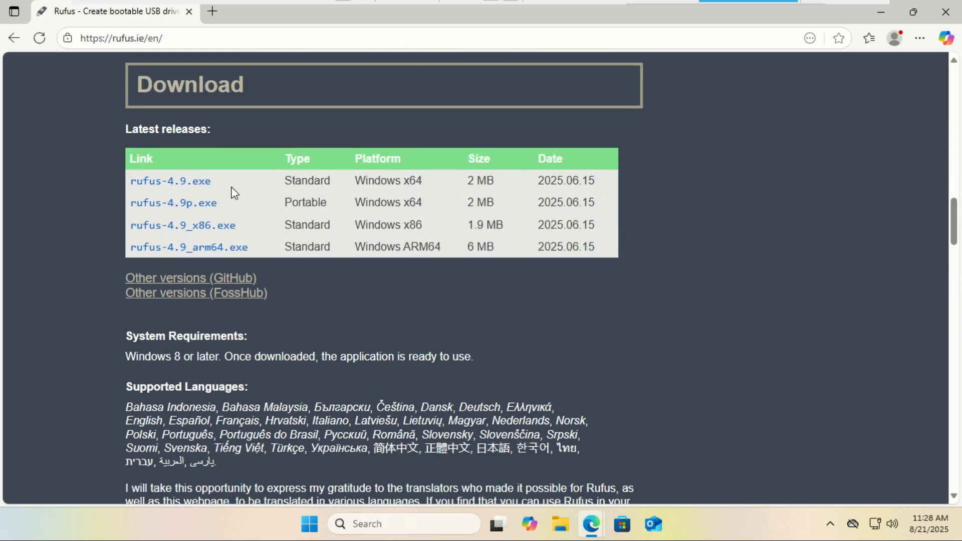
{"action": "mouse_move", "coordinate": [175, 188]}
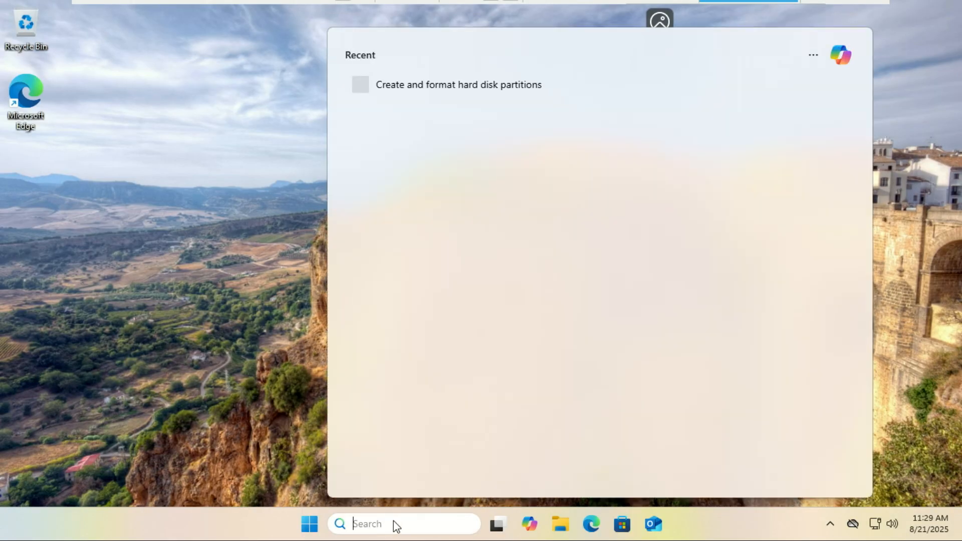
Shrink the C: volume by 25978 MB in Disk Management.
{"action": "type", "text": "create a restore point"}
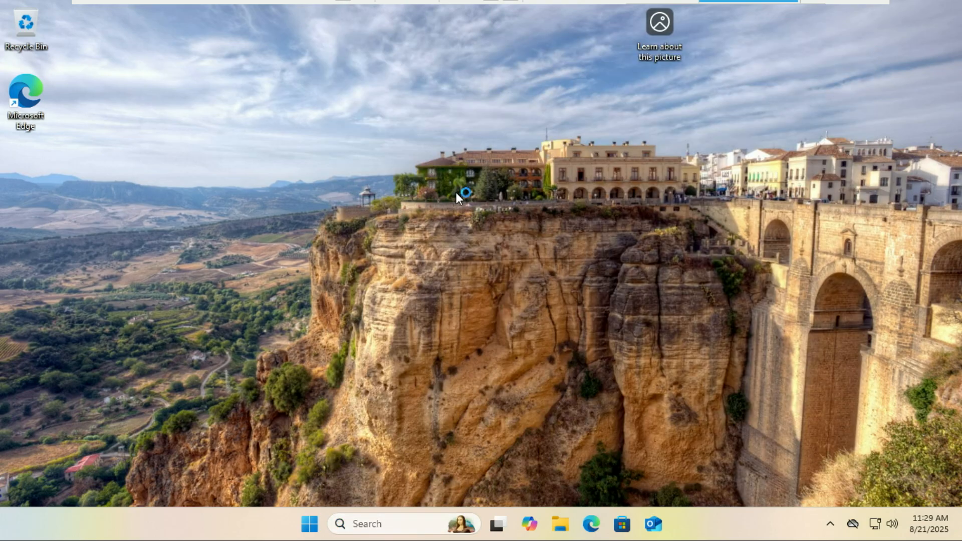
{"action": "left_click", "coordinate": [667, 524]}
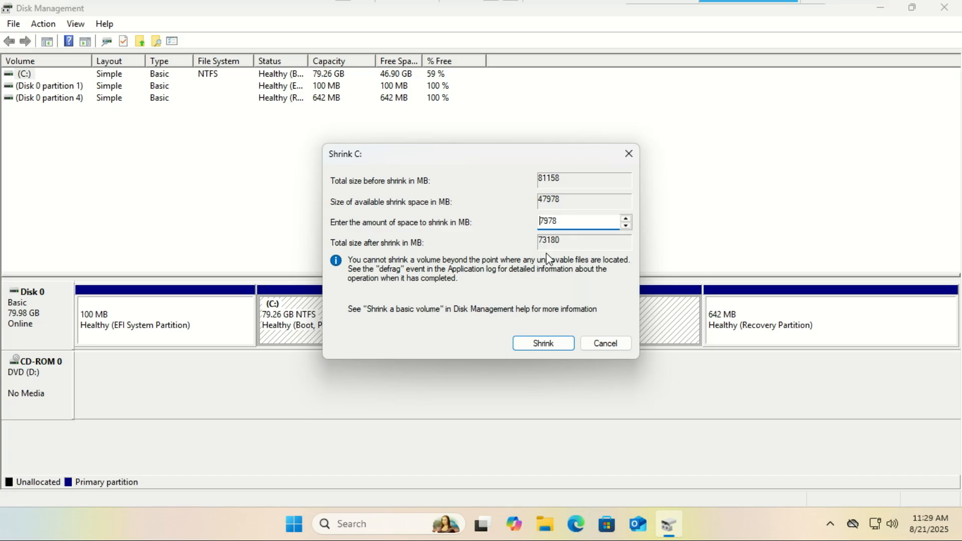
{"action": "type", "text": "25978"}
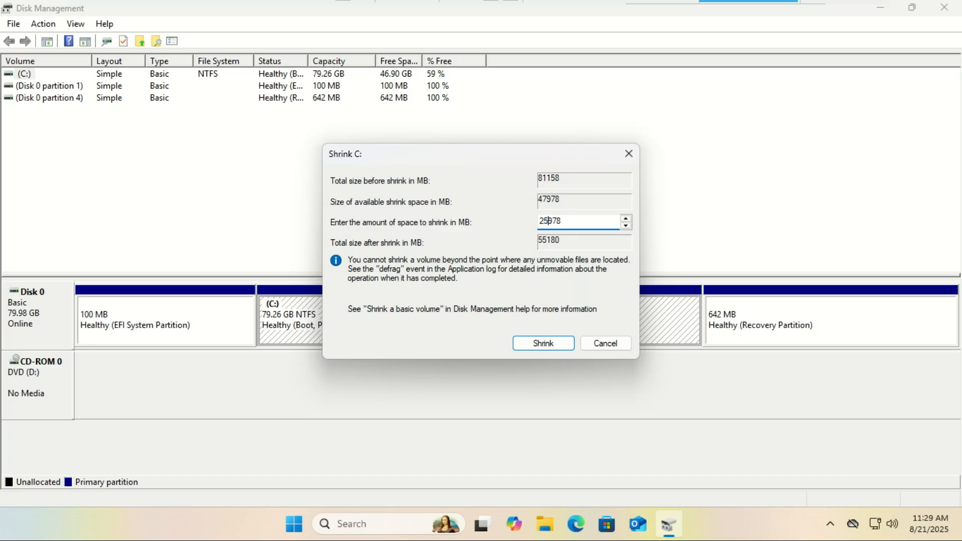
{"action": "mouse_move", "coordinate": [583, 279]}
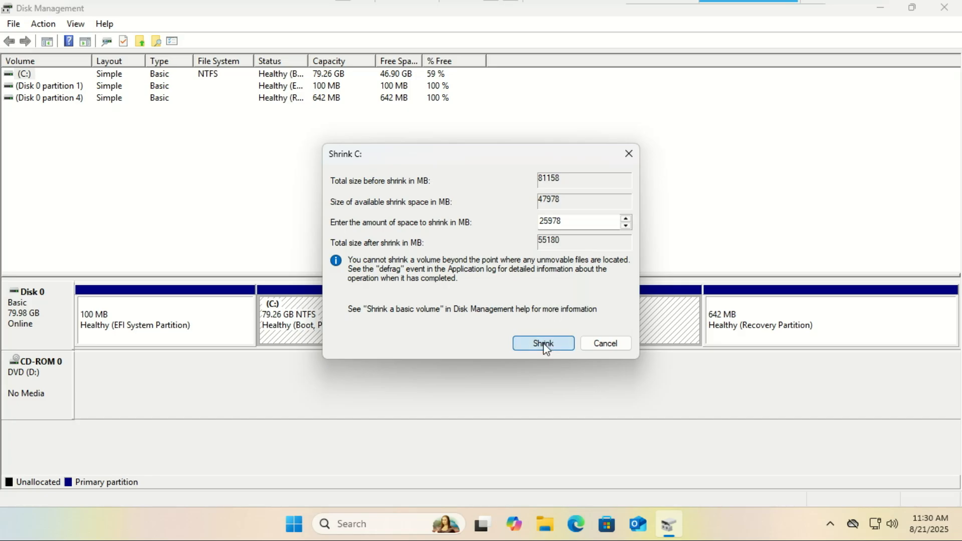
{"action": "left_click", "coordinate": [543, 343]}
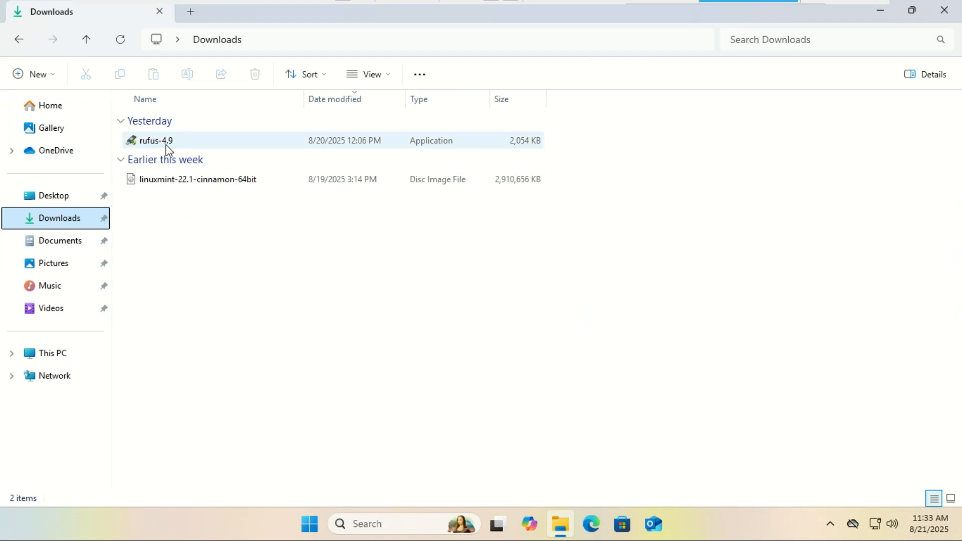
Launch Rufus 4.9 with the Linux Mint ISO, trying GPT before settling on MBR.
{"action": "double_click", "coordinate": [156, 141]}
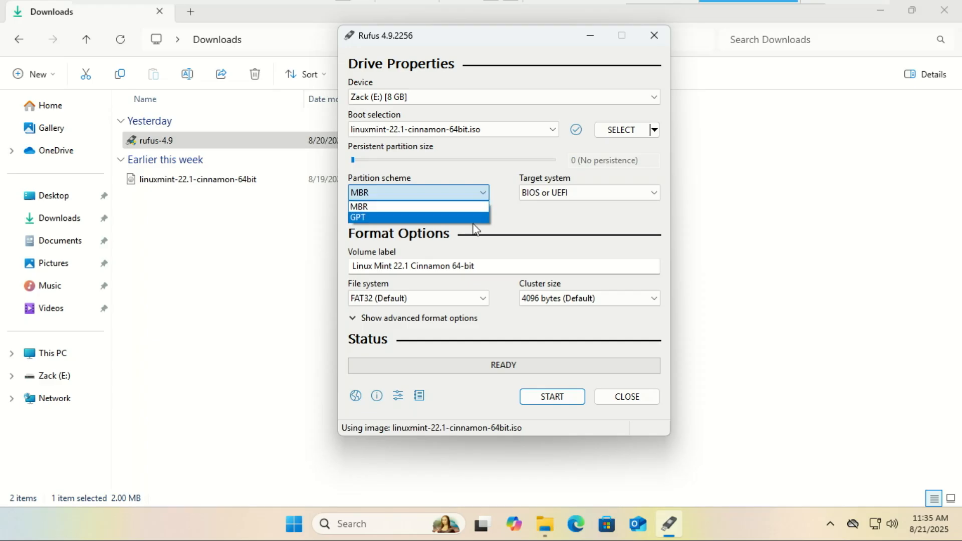
{"action": "left_click", "coordinate": [358, 217]}
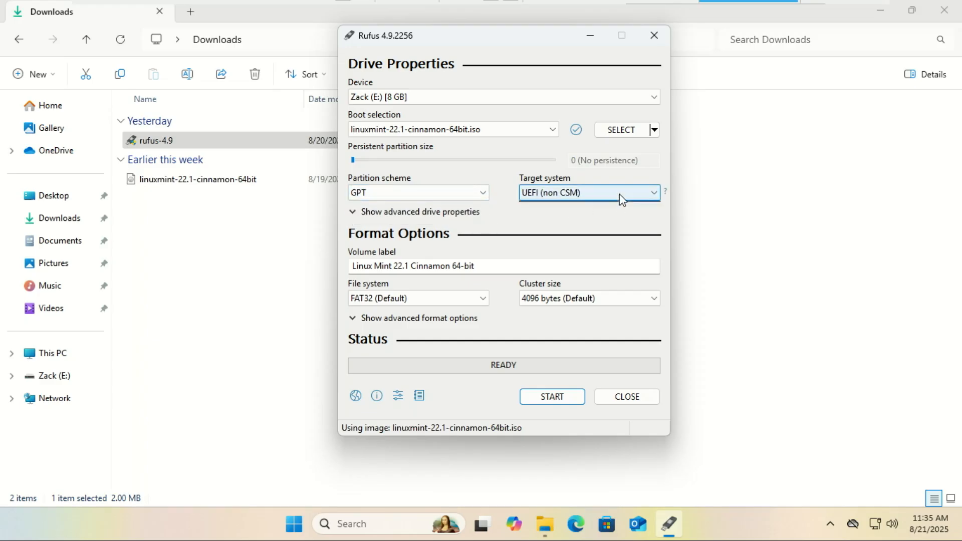
{"action": "left_click", "coordinate": [418, 192]}
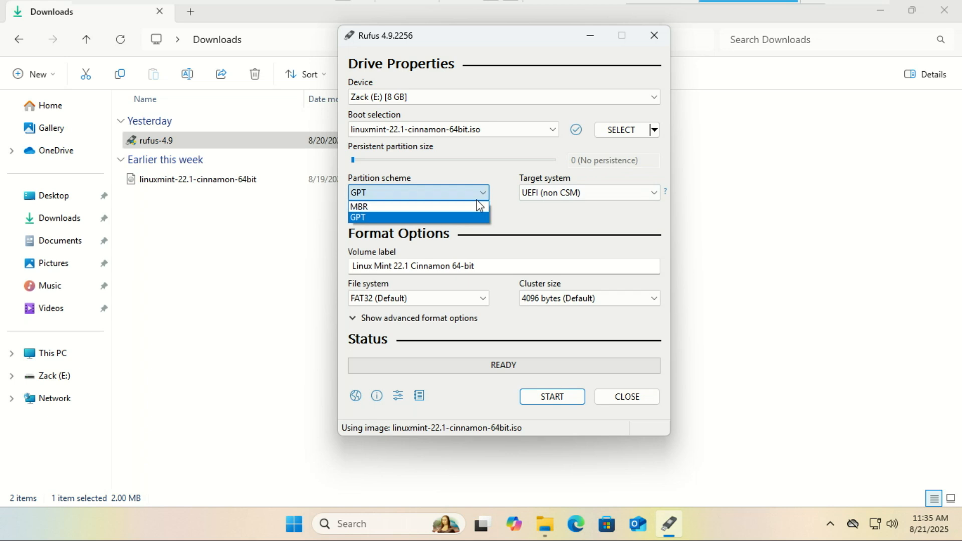
{"action": "mouse_move", "coordinate": [464, 222]}
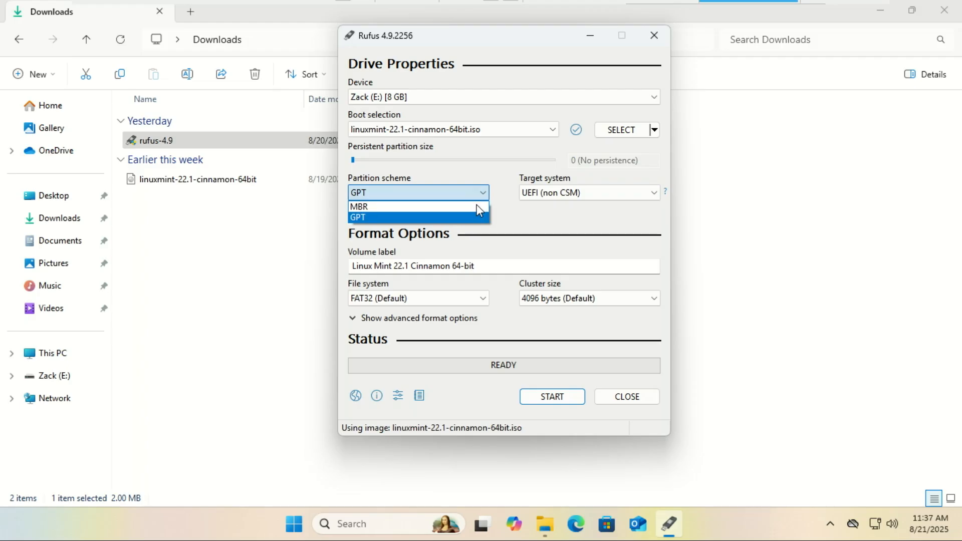
{"action": "left_click", "coordinate": [359, 206]}
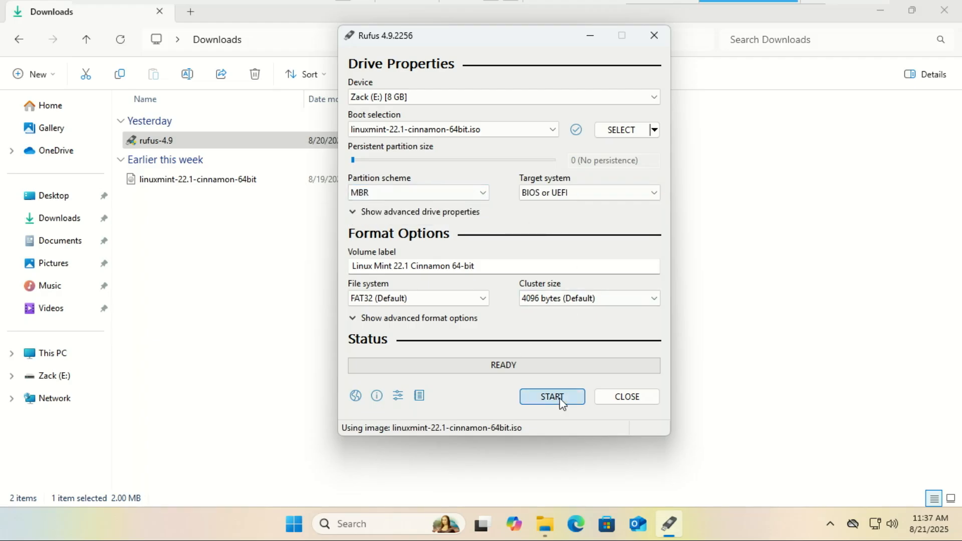
Start writing the Linux Mint ISO to USB, approving the ldlinux.sys and ldlinux.bss download.
{"action": "left_click", "coordinate": [552, 397]}
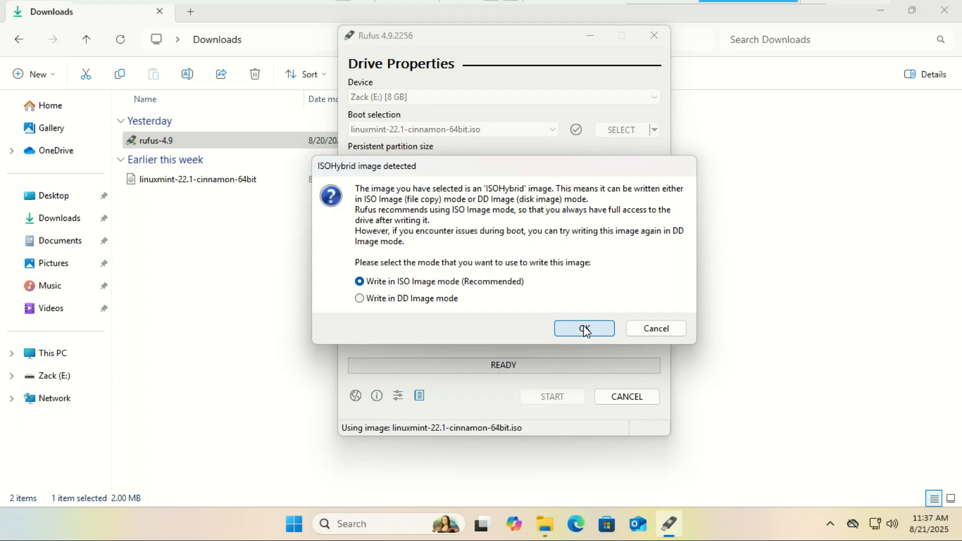
{"action": "left_click", "coordinate": [583, 328]}
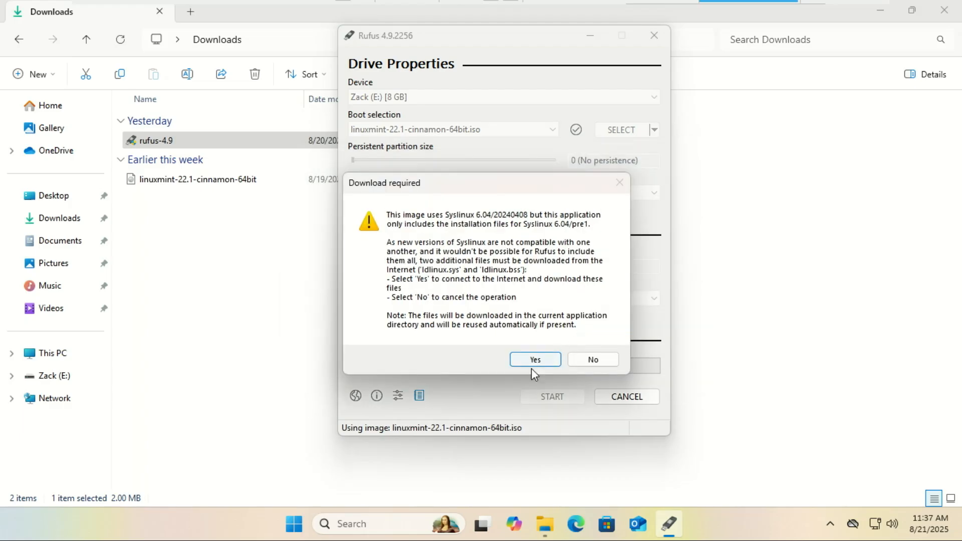
{"action": "left_click", "coordinate": [535, 359]}
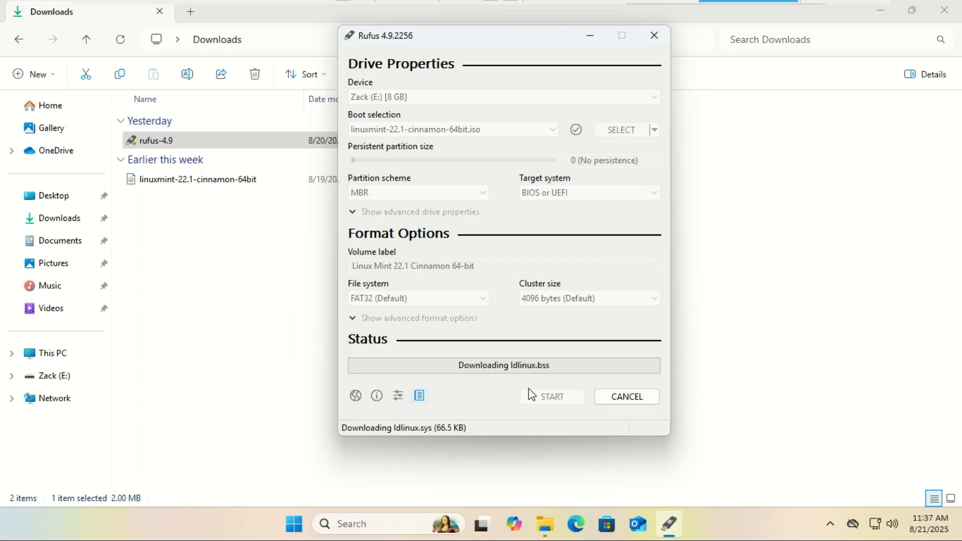
{"action": "left_click", "coordinate": [552, 396]}
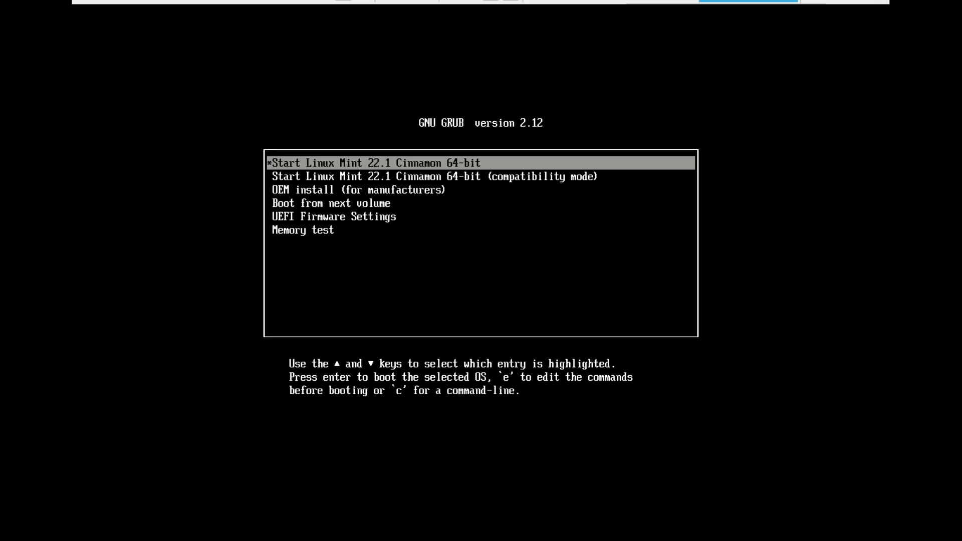
Boot 'Start Linux Mint 22.1 Cinnamon 64-bit' from GRUB and launch Install Linux Mint.
{"action": "key", "text": "Up"}
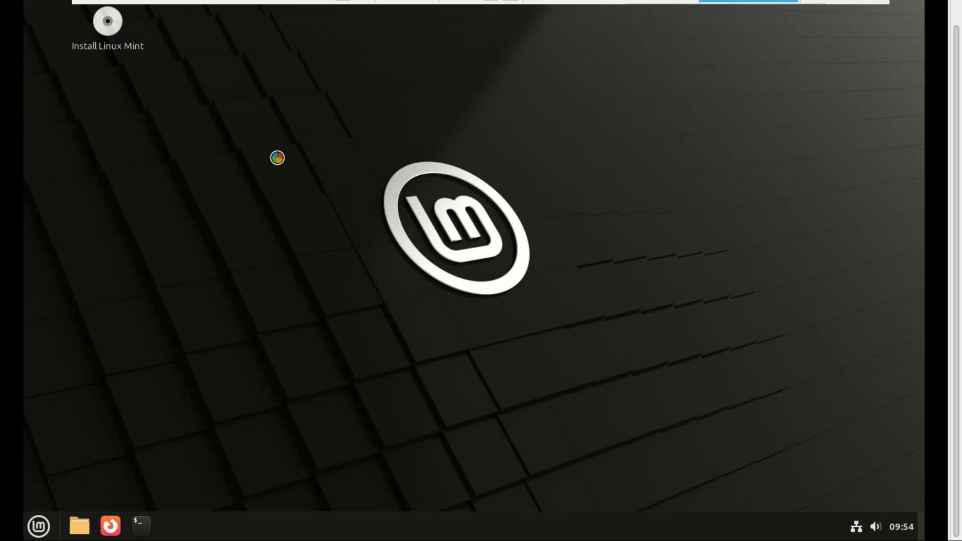
{"action": "double_click", "coordinate": [106, 23]}
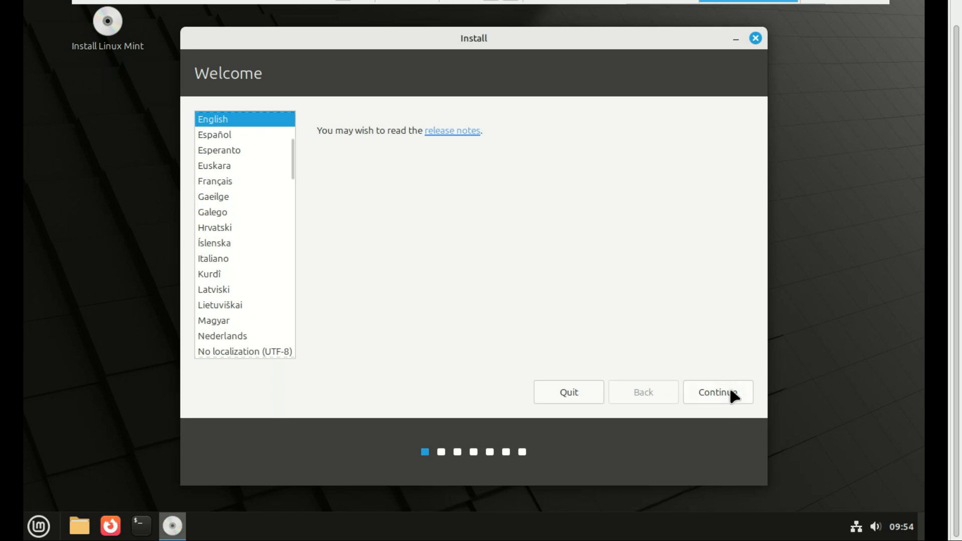
Keep English and the English (US) keyboard, enable multimedia codecs, and choose Something else.
{"action": "left_click", "coordinate": [719, 392]}
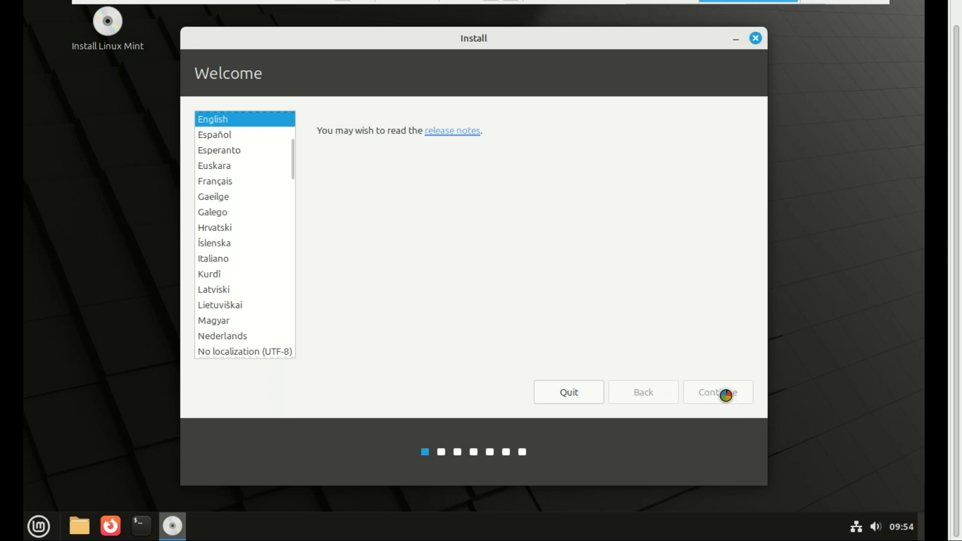
{"action": "left_click", "coordinate": [725, 392]}
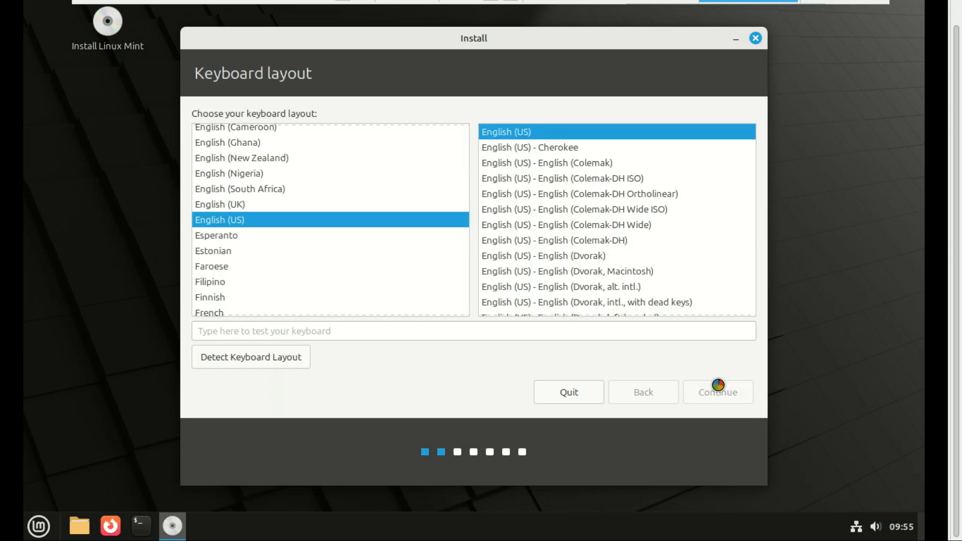
{"action": "left_click", "coordinate": [718, 392]}
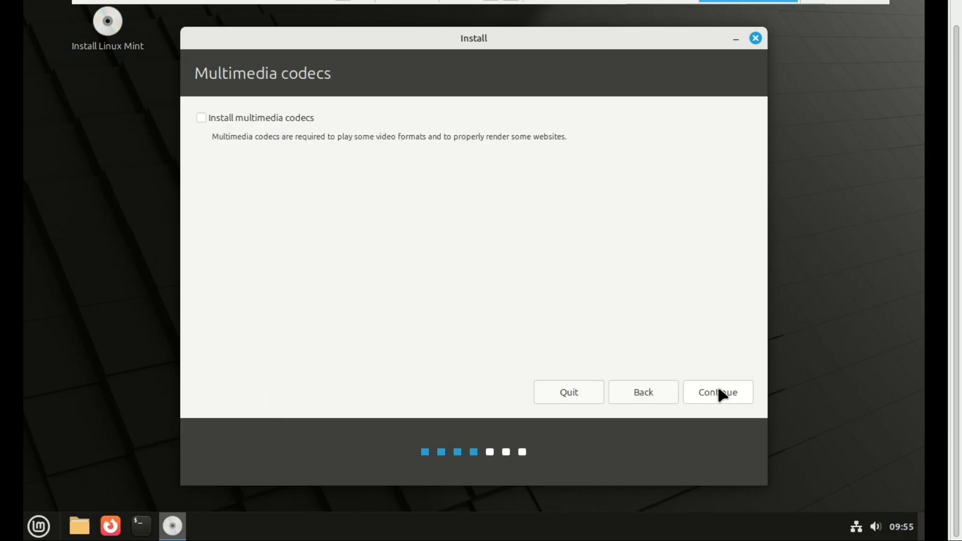
{"action": "left_click", "coordinate": [201, 118]}
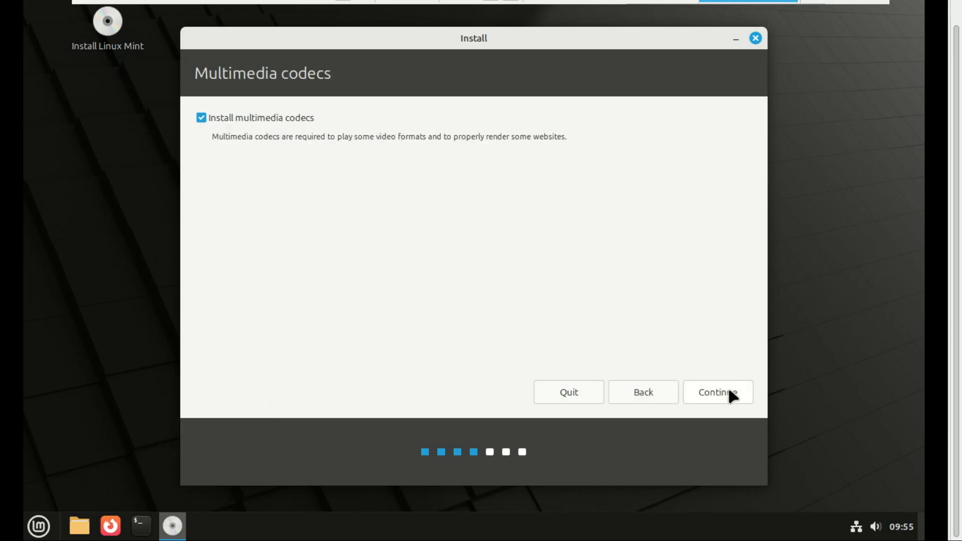
{"action": "left_click", "coordinate": [718, 392]}
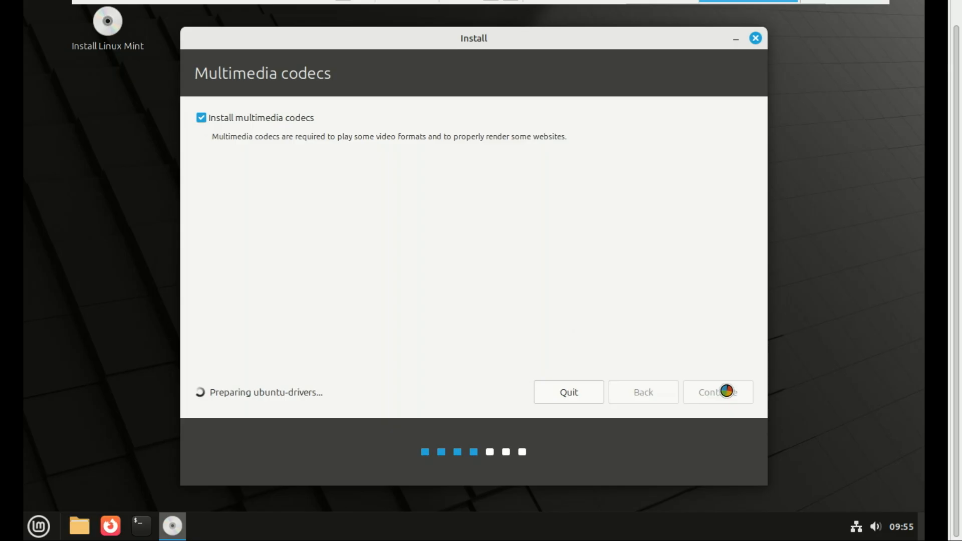
{"action": "left_click", "coordinate": [718, 391]}
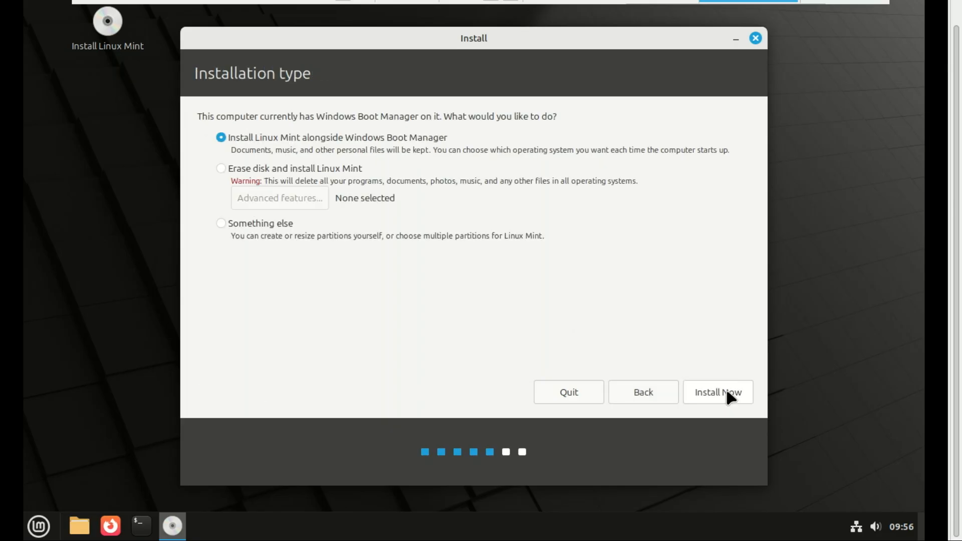
{"action": "mouse_move", "coordinate": [271, 250]}
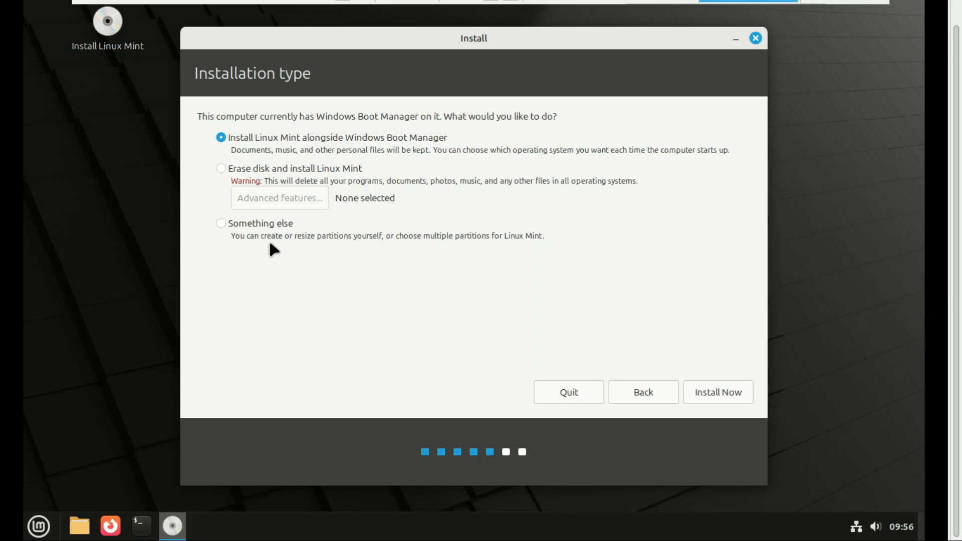
{"action": "left_click", "coordinate": [221, 223]}
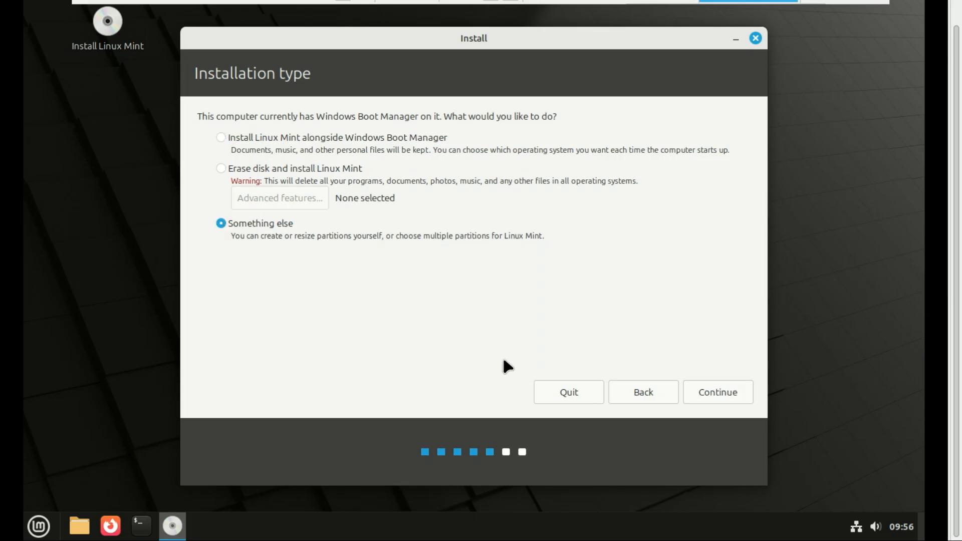
{"action": "mouse_move", "coordinate": [716, 413]}
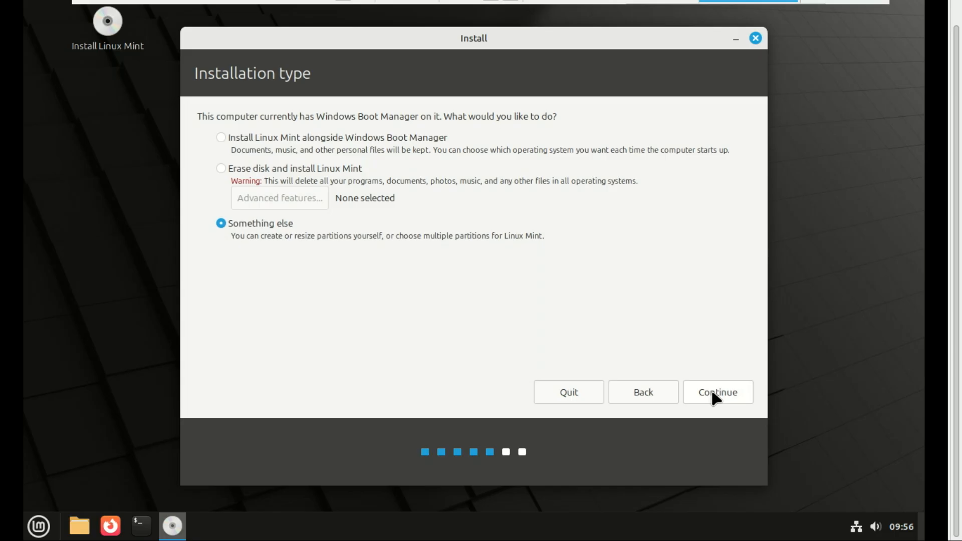
Open the partition editor and select the 35629 MB free space row.
{"action": "left_click", "coordinate": [718, 392]}
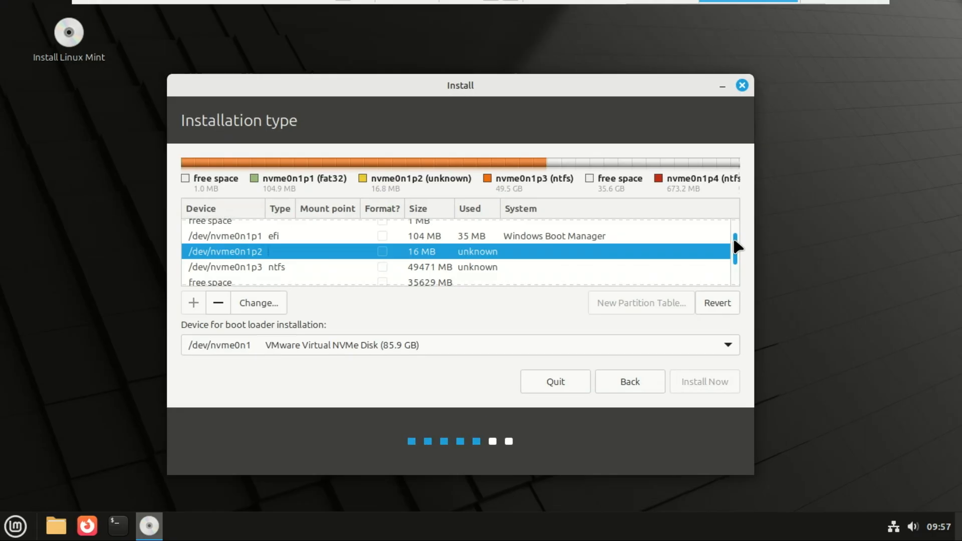
{"action": "scroll", "scroll_direction": "down", "scroll_amount": 3}
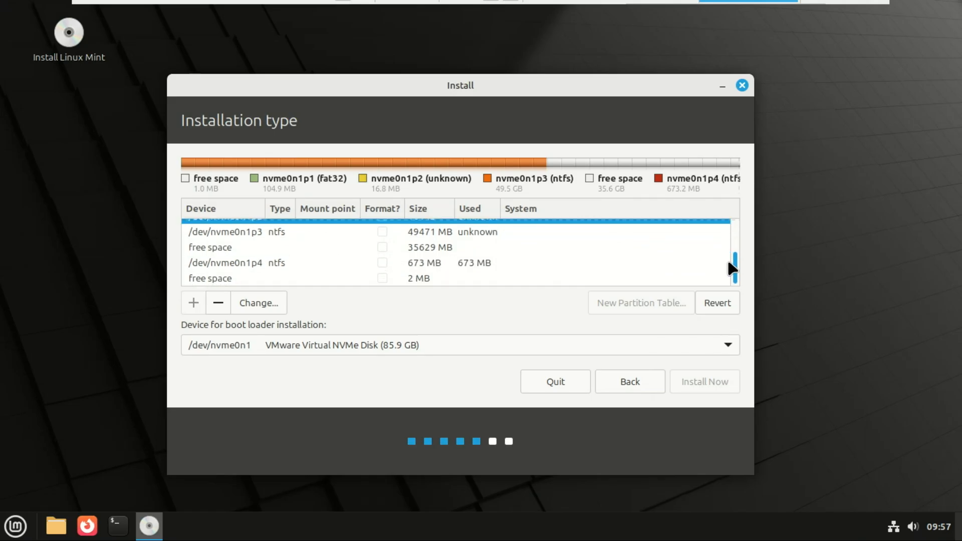
{"action": "left_click", "coordinate": [277, 247]}
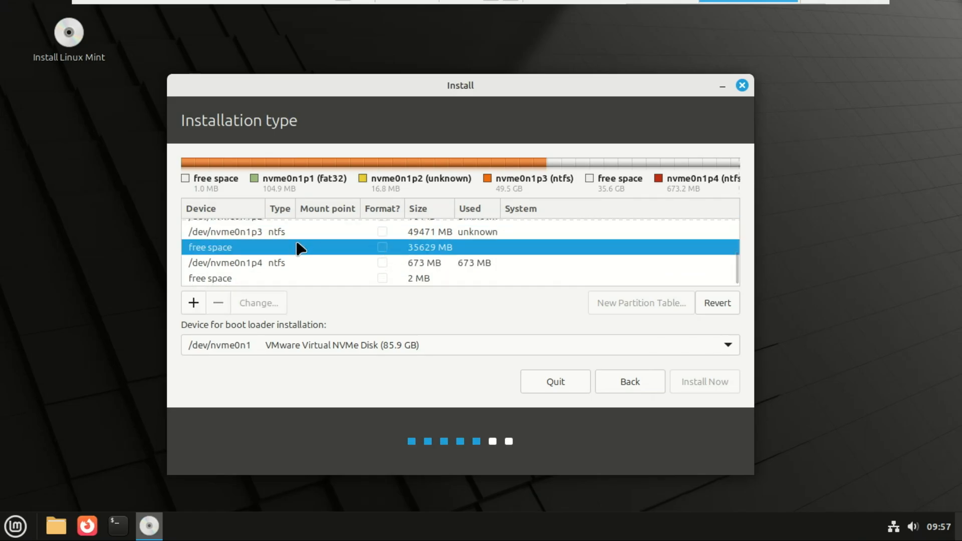
{"action": "mouse_move", "coordinate": [192, 292]}
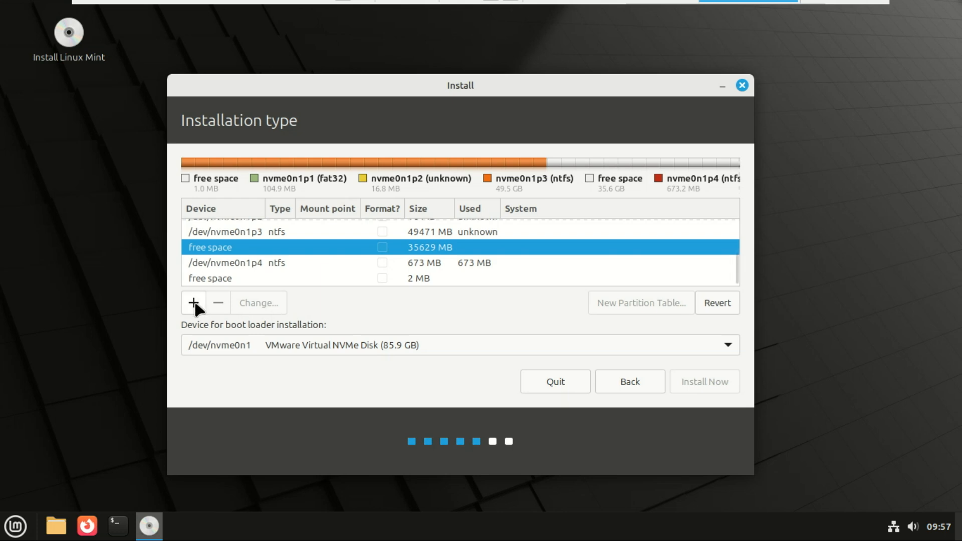
Create a 35629 MB ext4 partition mounted at / and click Install Now.
{"action": "left_click", "coordinate": [193, 303]}
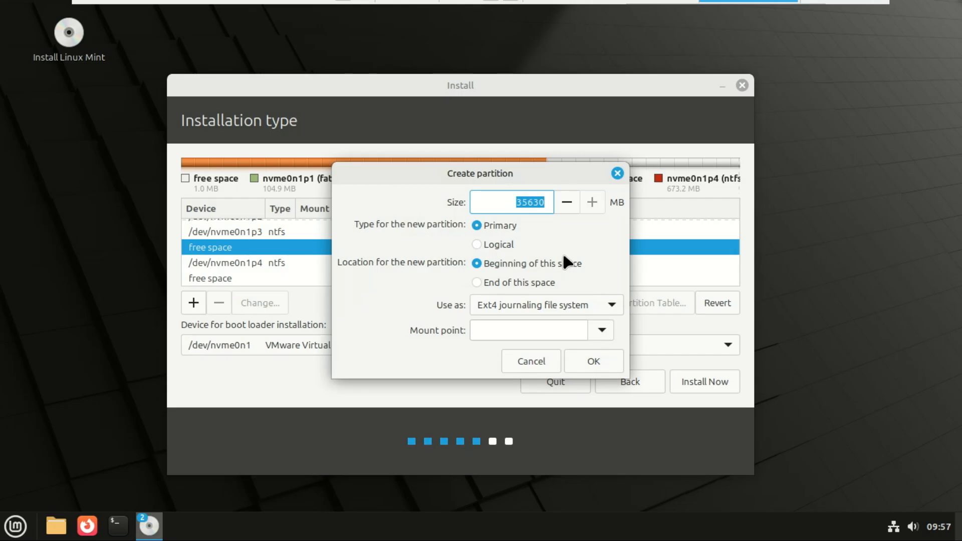
{"action": "mouse_move", "coordinate": [653, 325]}
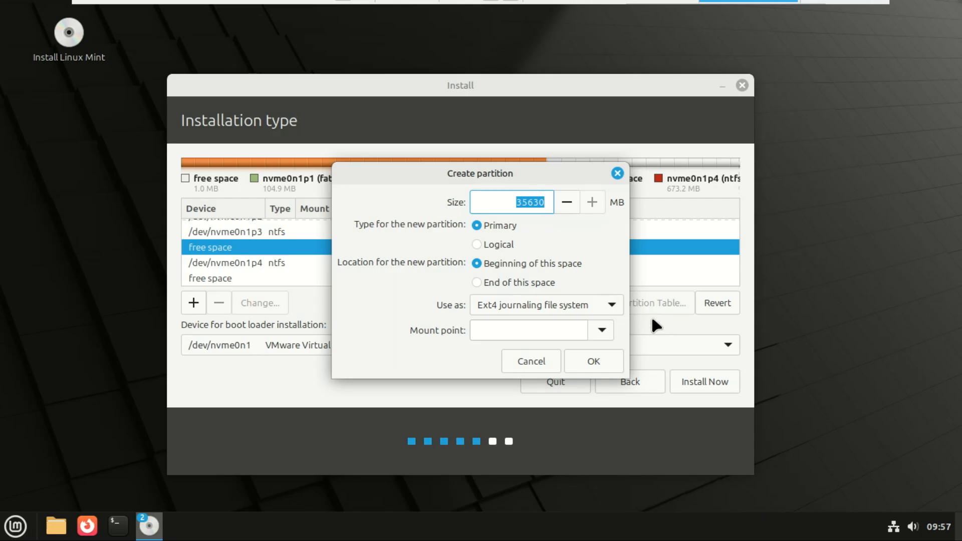
{"action": "left_click", "coordinate": [601, 330]}
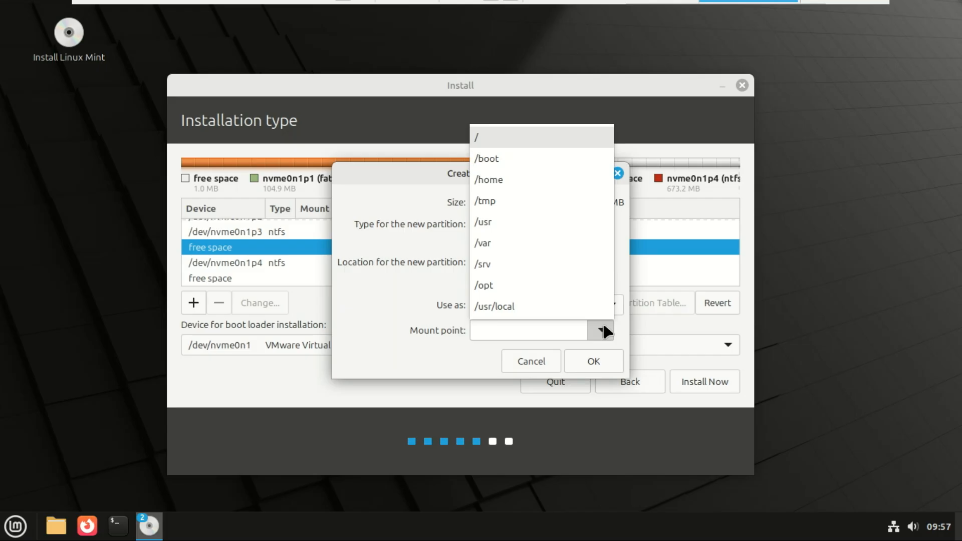
{"action": "mouse_move", "coordinate": [489, 139]}
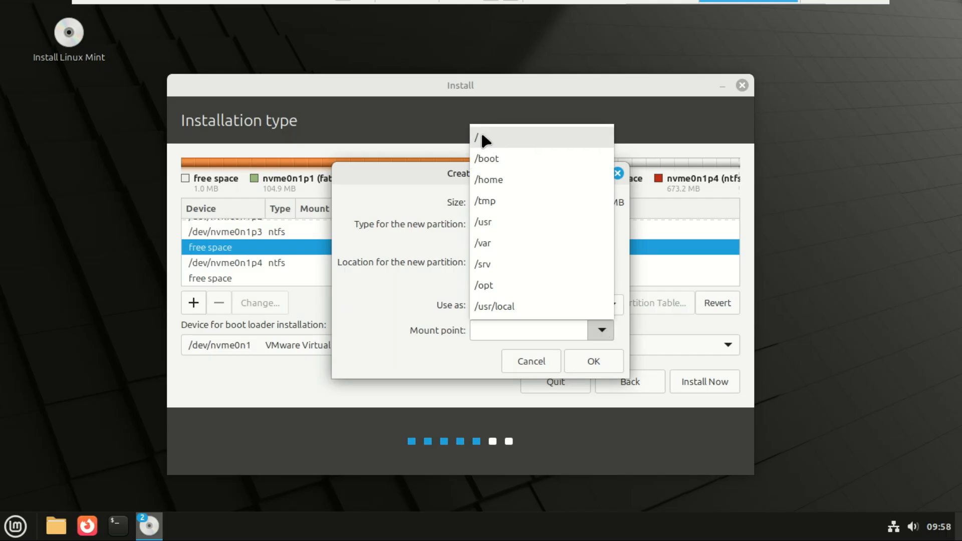
{"action": "left_click", "coordinate": [480, 139]}
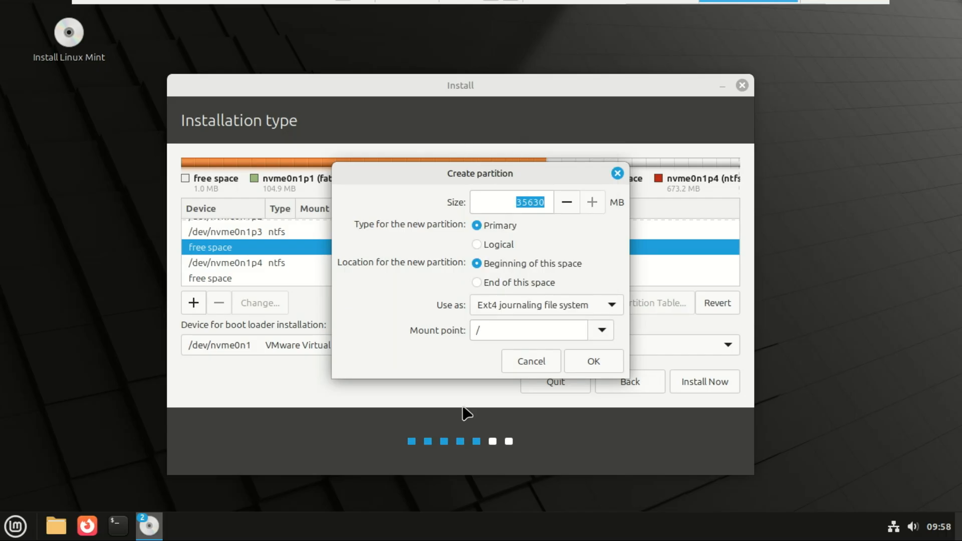
{"action": "mouse_move", "coordinate": [593, 366]}
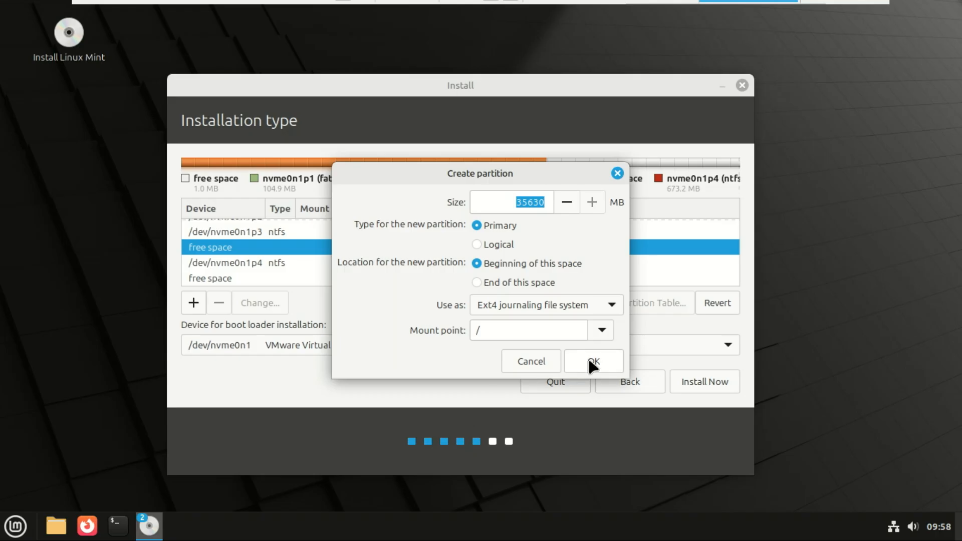
{"action": "left_click", "coordinate": [594, 361]}
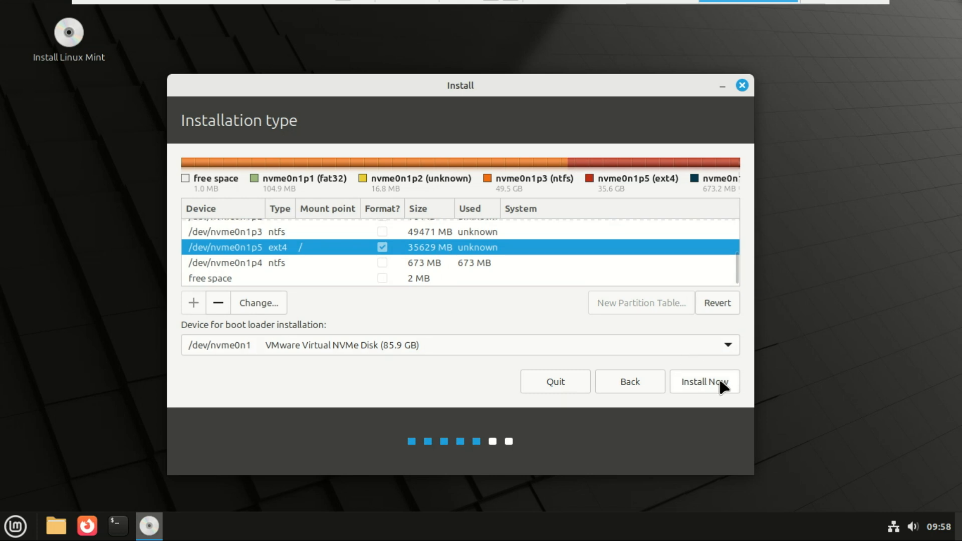
{"action": "left_click", "coordinate": [704, 381]}
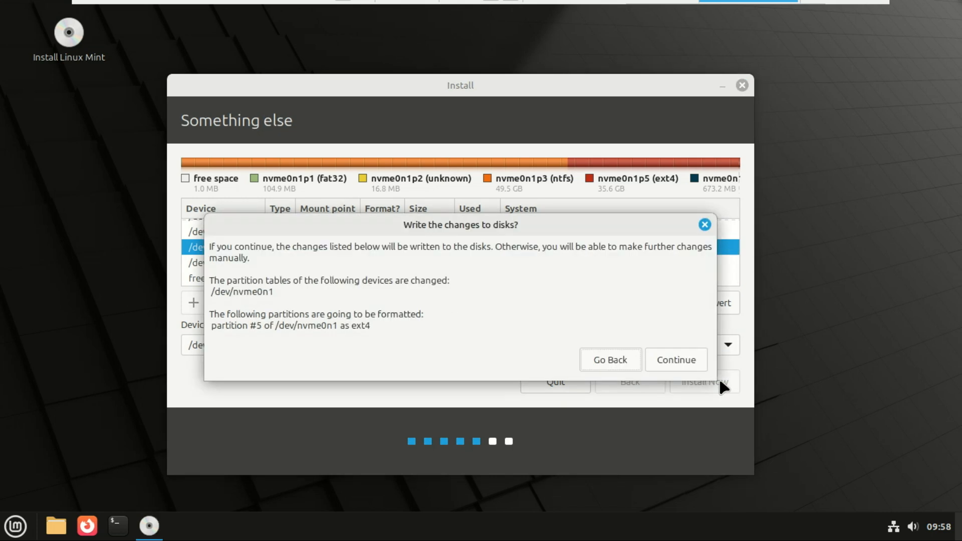
{"action": "mouse_move", "coordinate": [672, 365]}
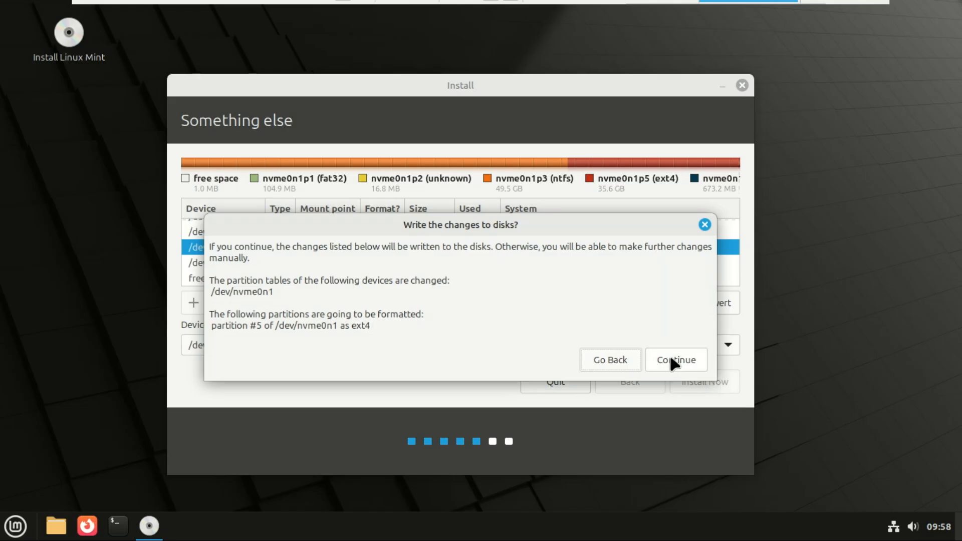
Confirm writing partition changes to disk and accept Lusaka as the location.
{"action": "left_click", "coordinate": [676, 359]}
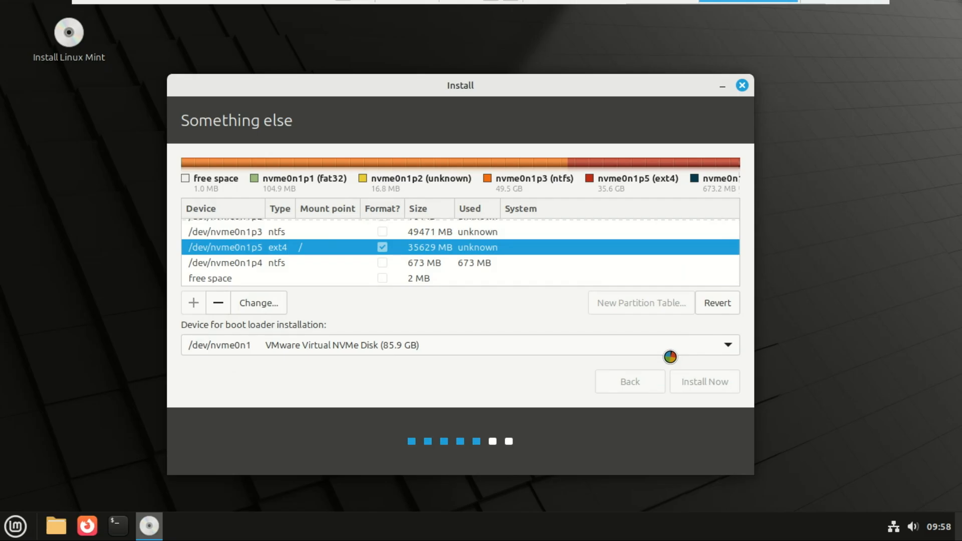
{"action": "left_click", "coordinate": [703, 381]}
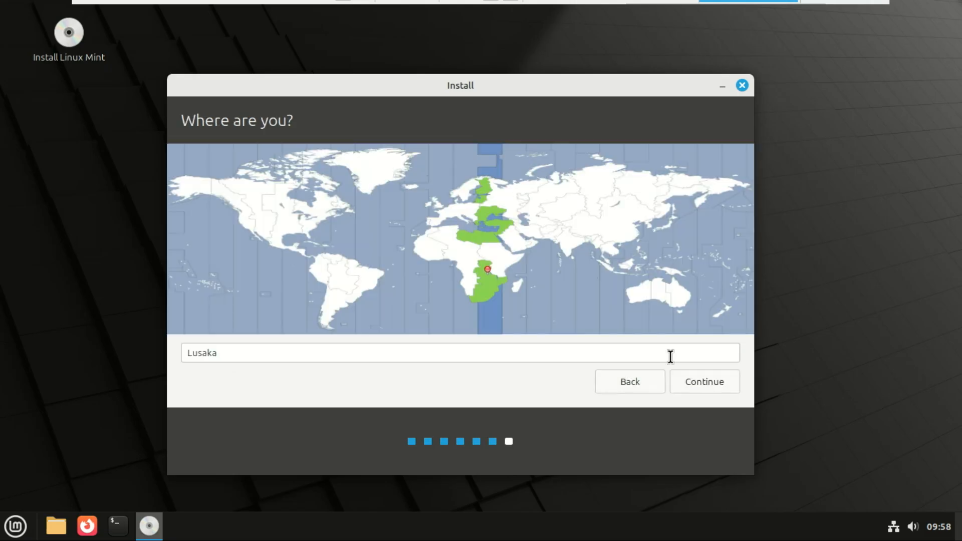
{"action": "left_click", "coordinate": [705, 381]}
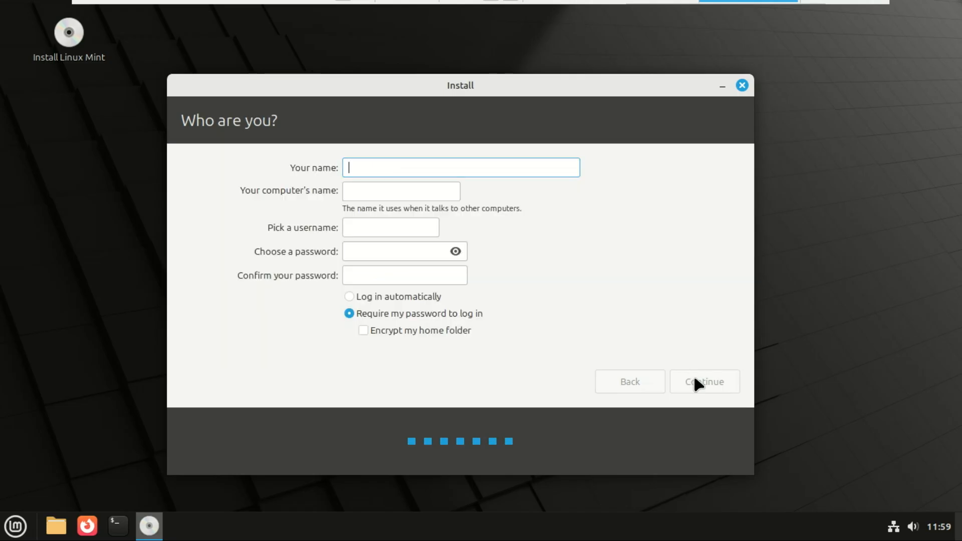
Enter the account details for 'zack' on computer zacstech-01 and run the installation.
{"action": "type", "text": "z"}
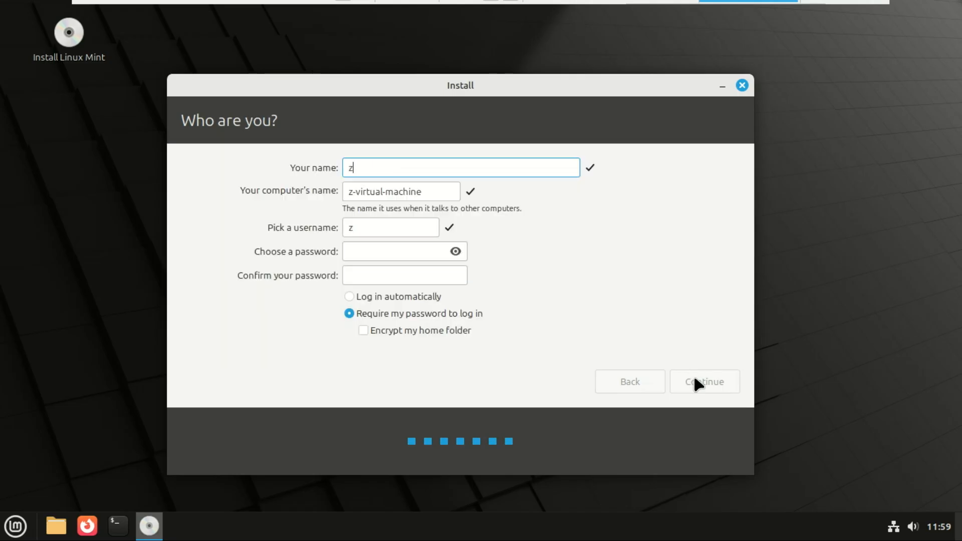
{"action": "type", "text": "ack"}
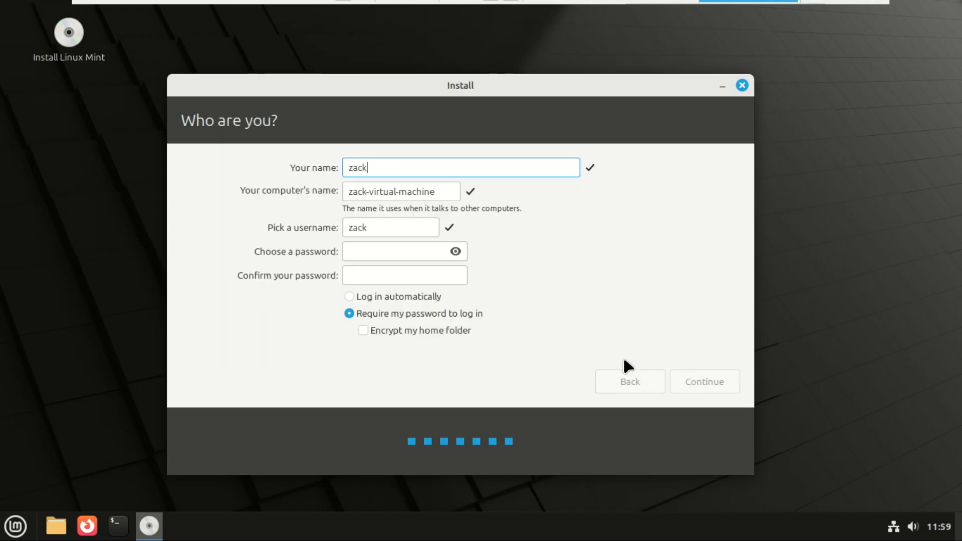
{"action": "mouse_move", "coordinate": [405, 189]}
{"action": "type", "text": "zacstech-01"}
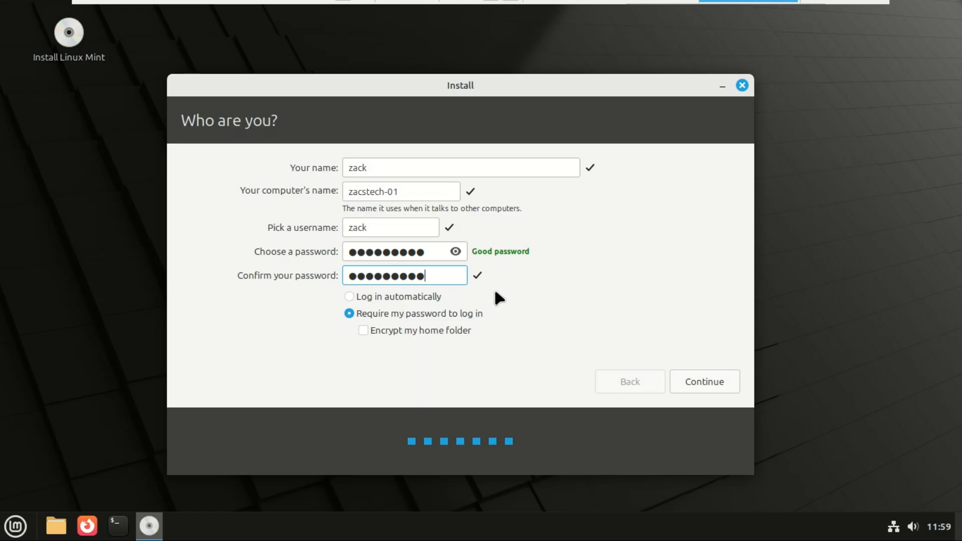
{"action": "mouse_move", "coordinate": [717, 387]}
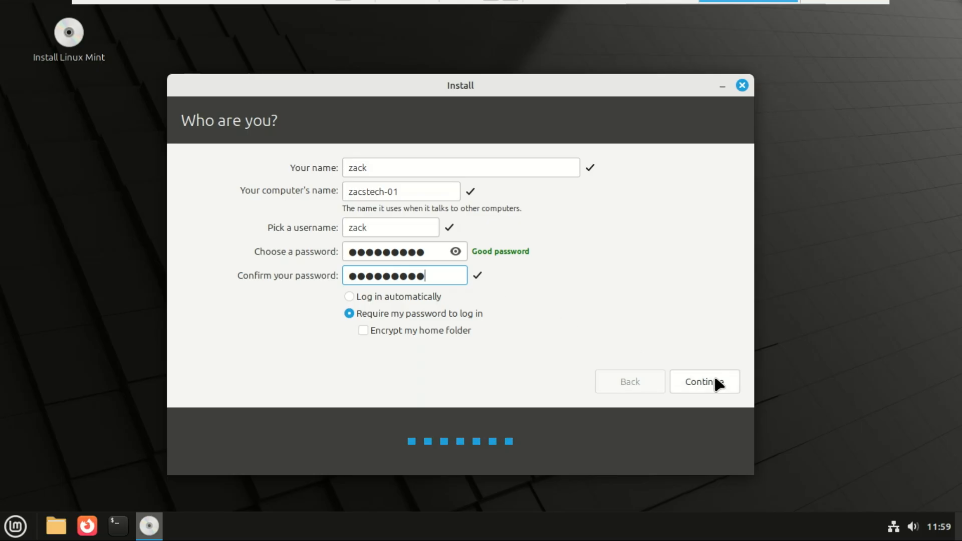
{"action": "left_click", "coordinate": [712, 382]}
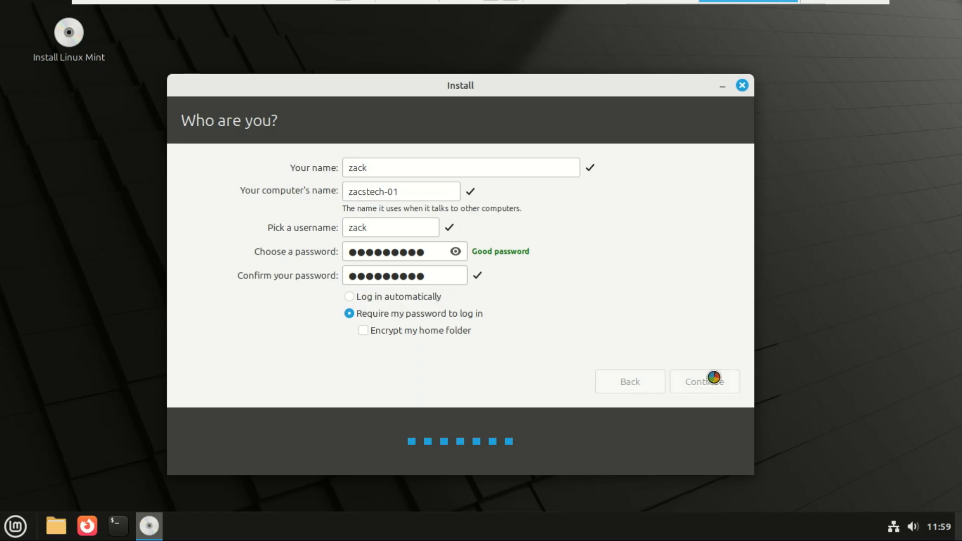
{"action": "left_click", "coordinate": [705, 381]}
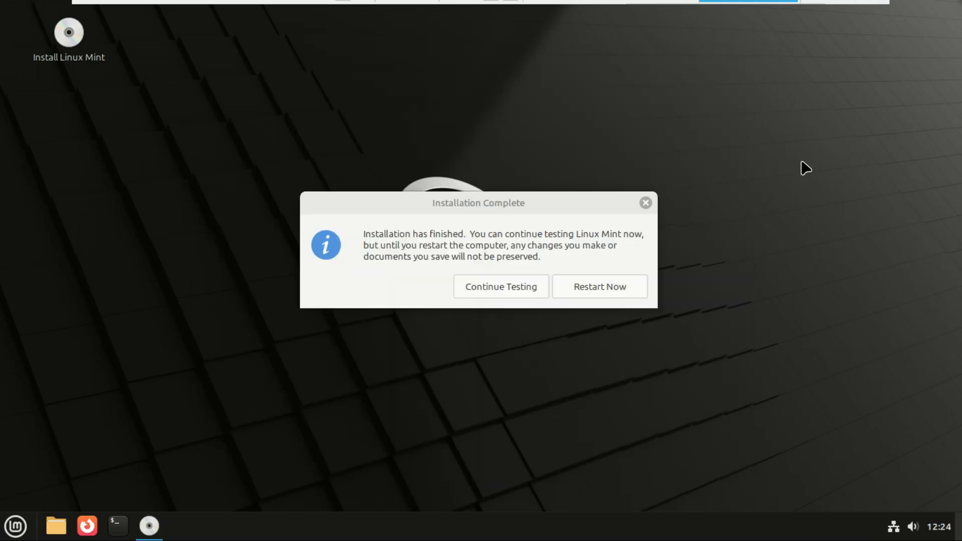
Choose Restart Now in the Installation Complete dialog.
{"action": "left_click", "coordinate": [600, 286]}
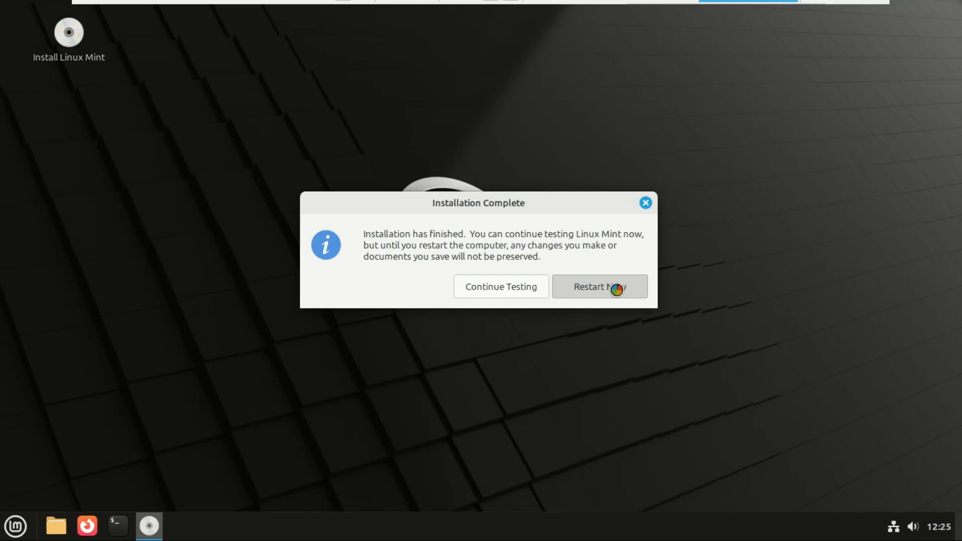
{"action": "left_click", "coordinate": [600, 287]}
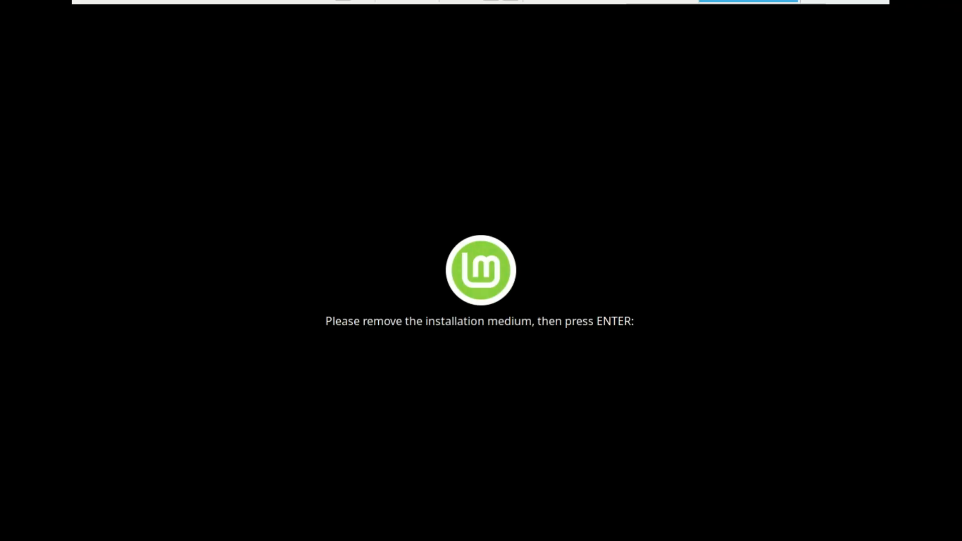
Confirm the medium is removed, check GRUB lists Windows Boot Manager, and boot Linux Mint 22.1 Cinnamon.
{"action": "key", "text": "enter"}
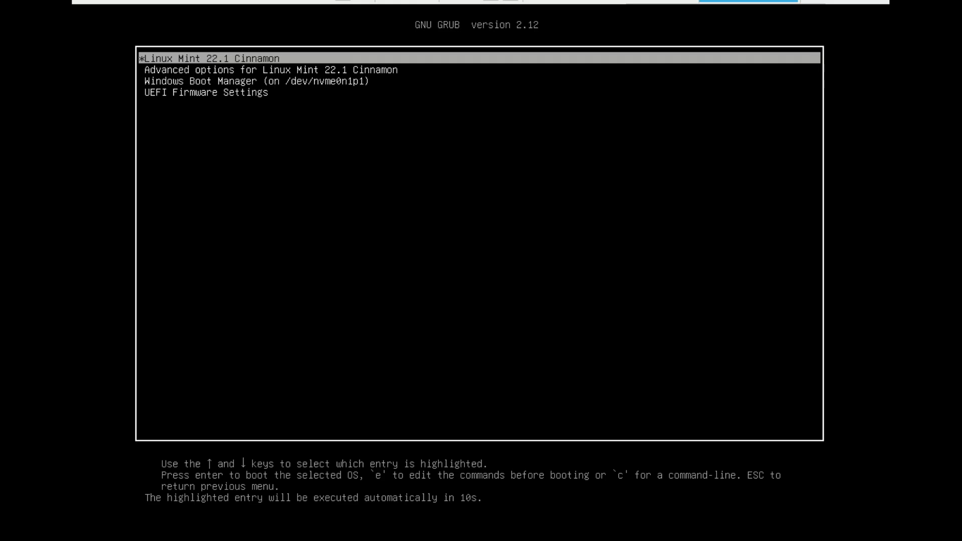
{"action": "key", "text": "Down"}
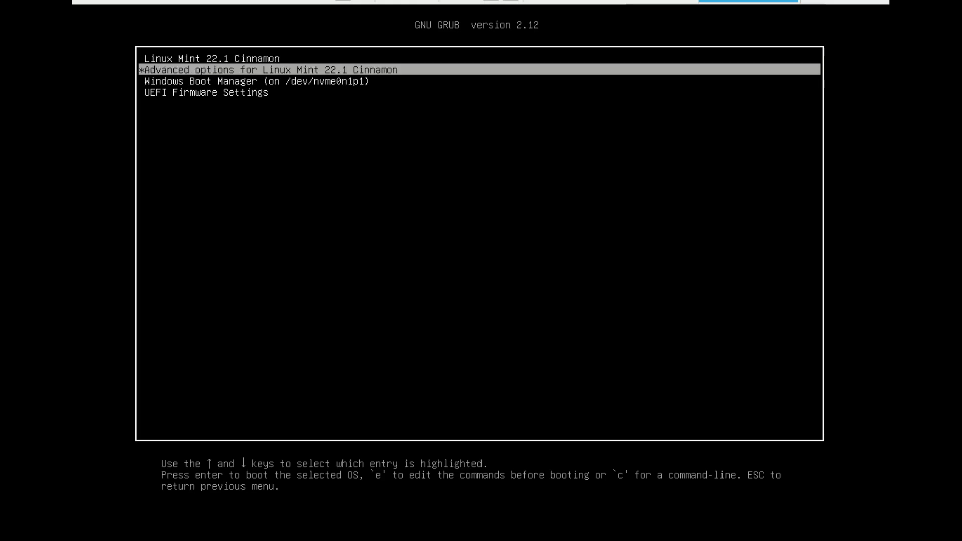
{"action": "key", "text": "Down"}
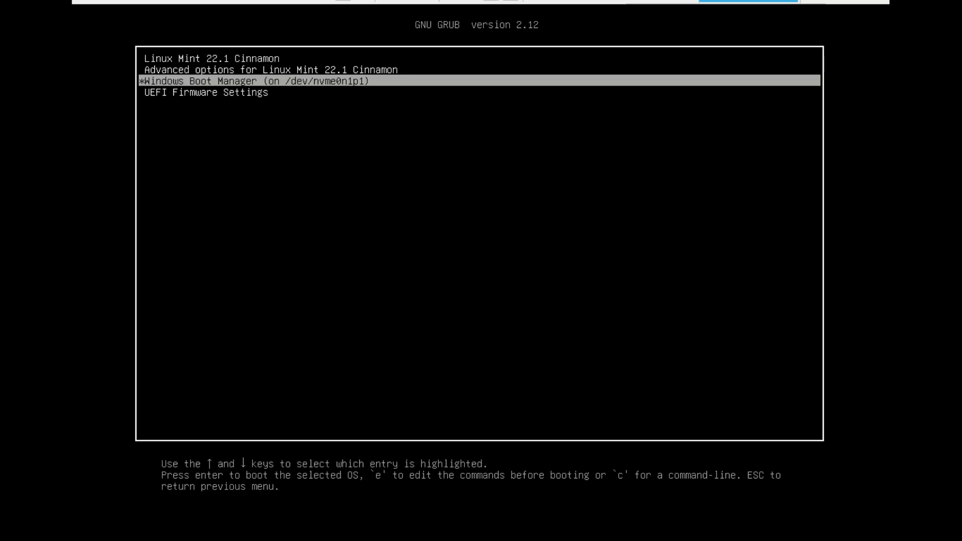
{"action": "key", "text": "Up"}
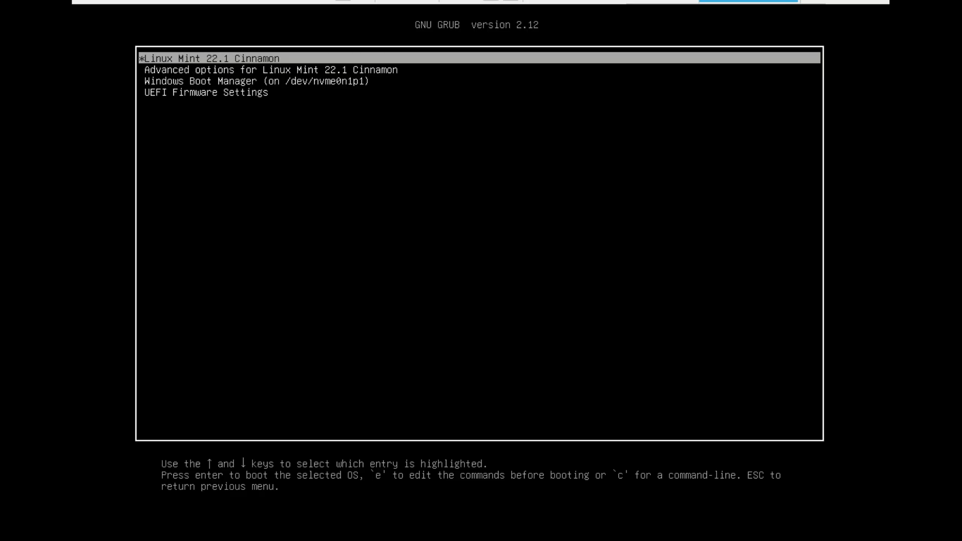
{"action": "key", "text": "Return"}
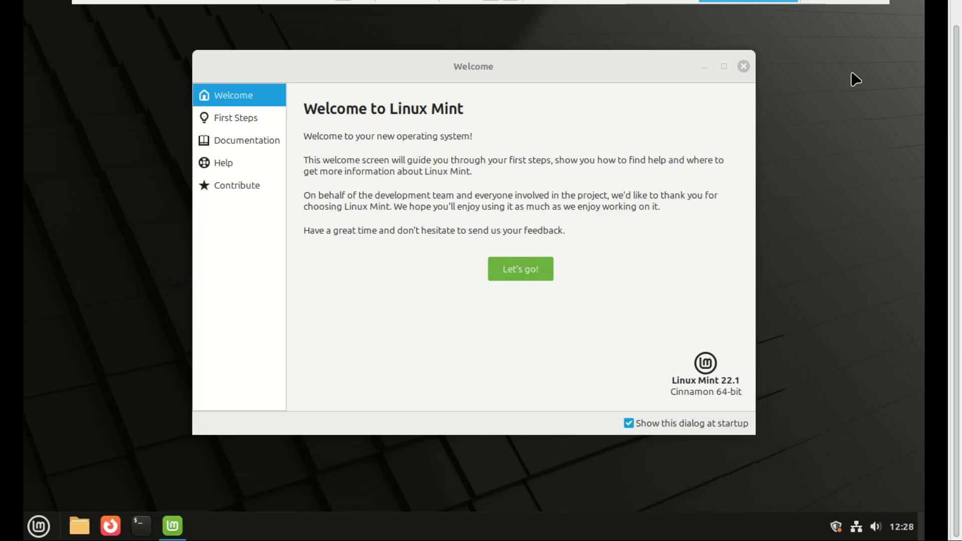
{"action": "mouse_move", "coordinate": [844, 140]}
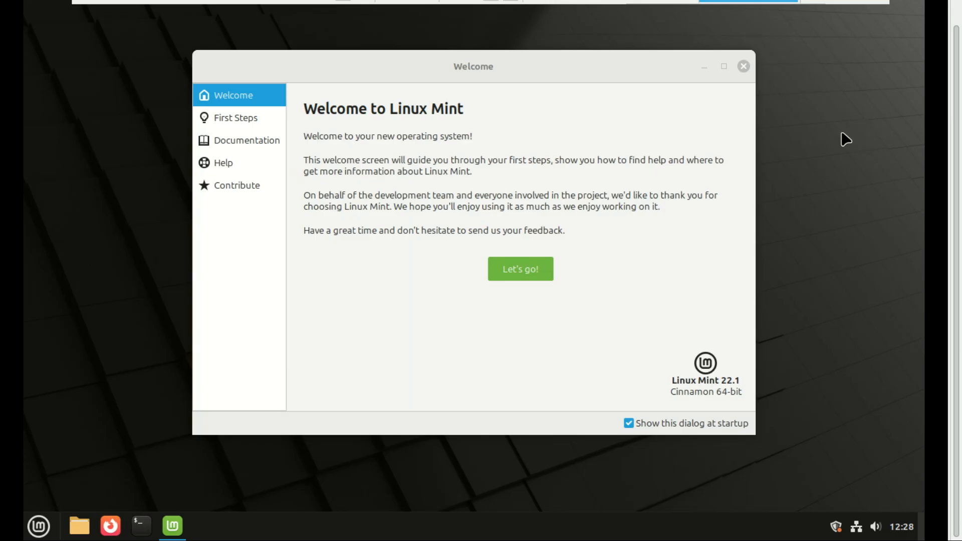
Close the Welcome window and restart from the Mint menu.
{"action": "left_click", "coordinate": [743, 65]}
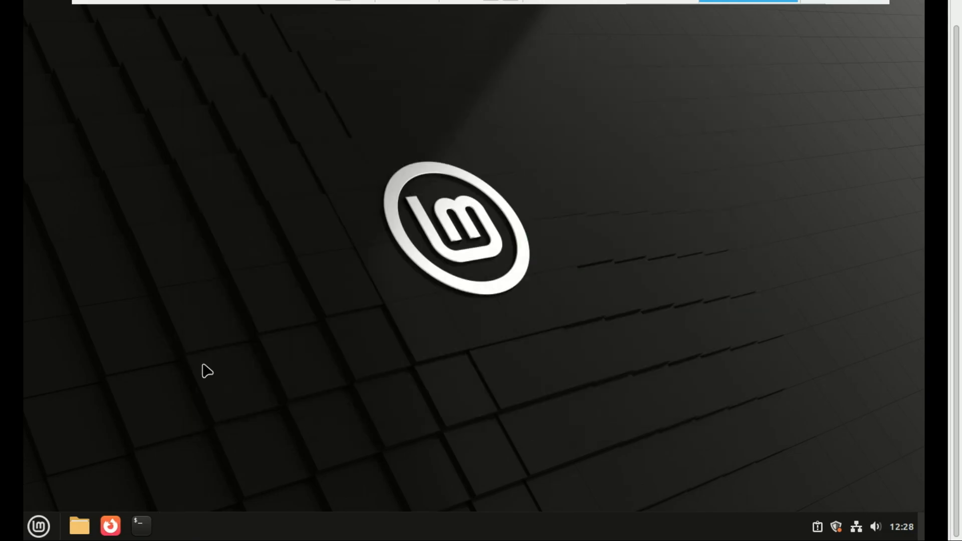
{"action": "left_click", "coordinate": [38, 525]}
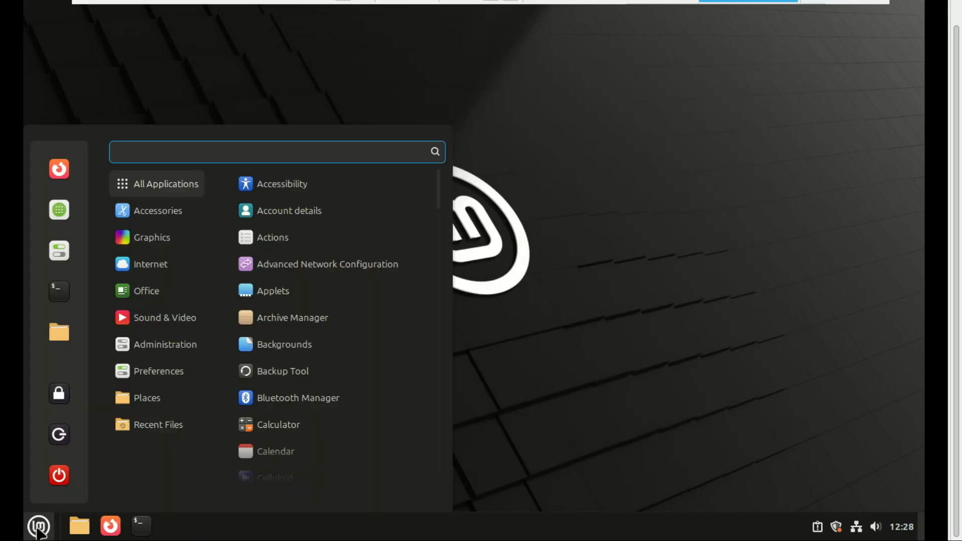
{"action": "left_click", "coordinate": [59, 474]}
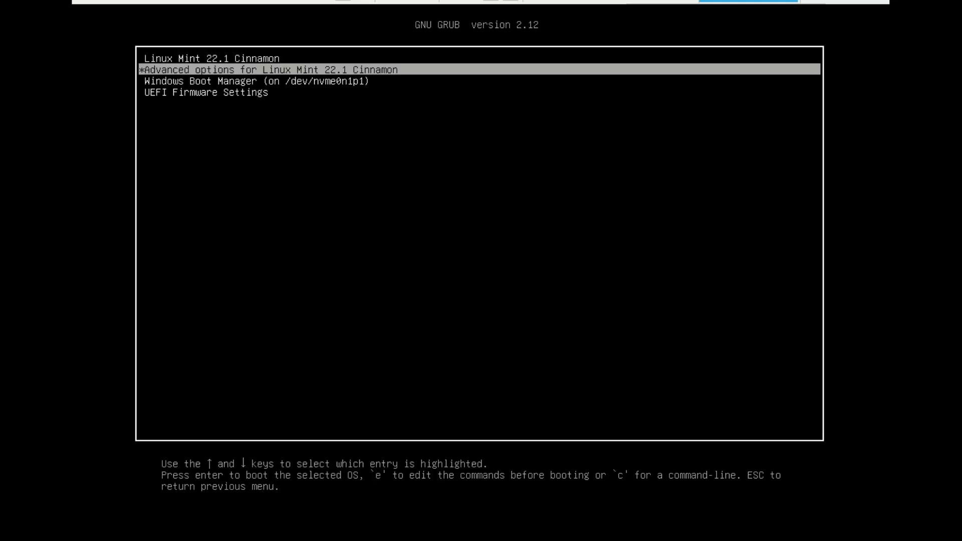
Boot Windows Boot Manager from GRUB and sign in with the password.
{"action": "key", "text": "Down"}
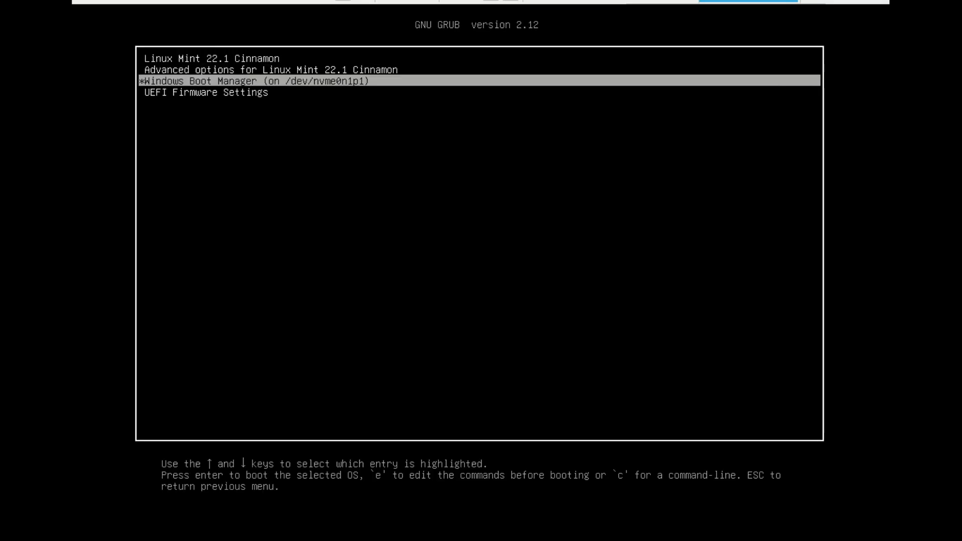
{"action": "key", "text": "Enter"}
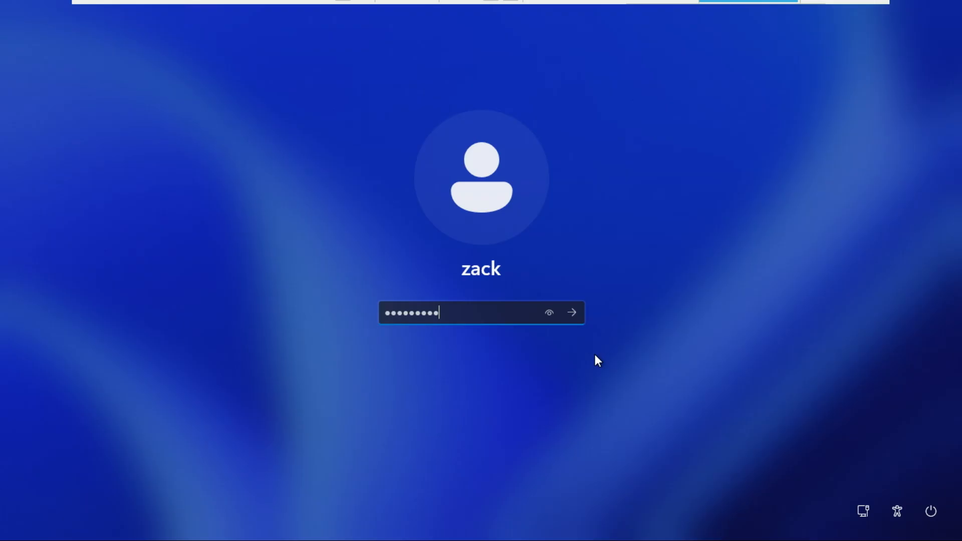
{"action": "left_click", "coordinate": [572, 312]}
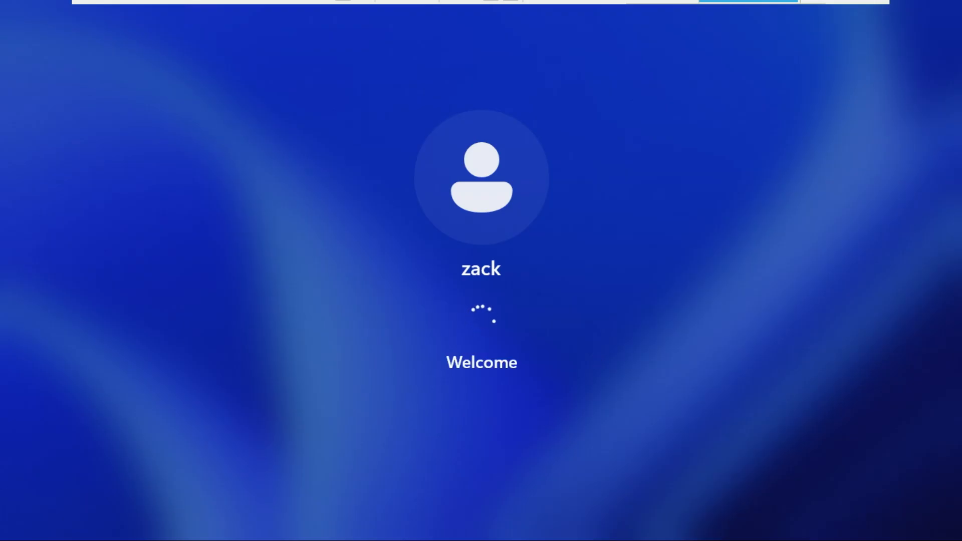